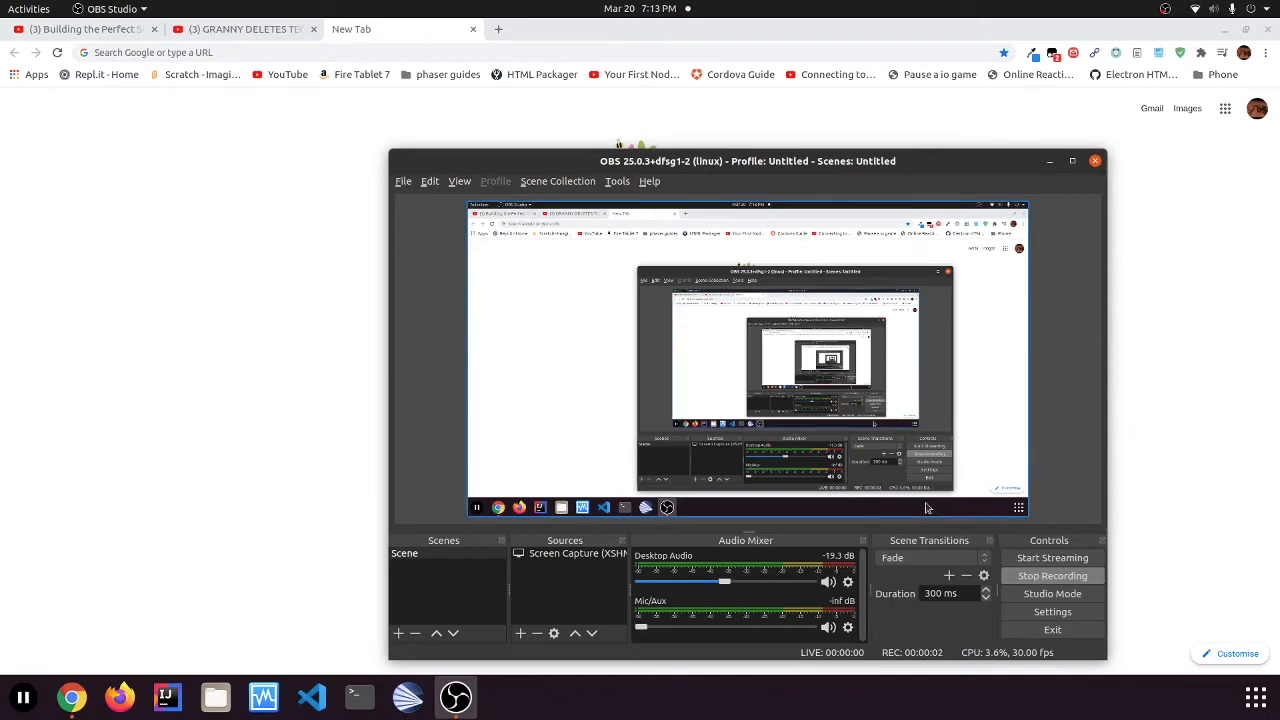
{"action": "mouse_move", "coordinate": [930, 427]}
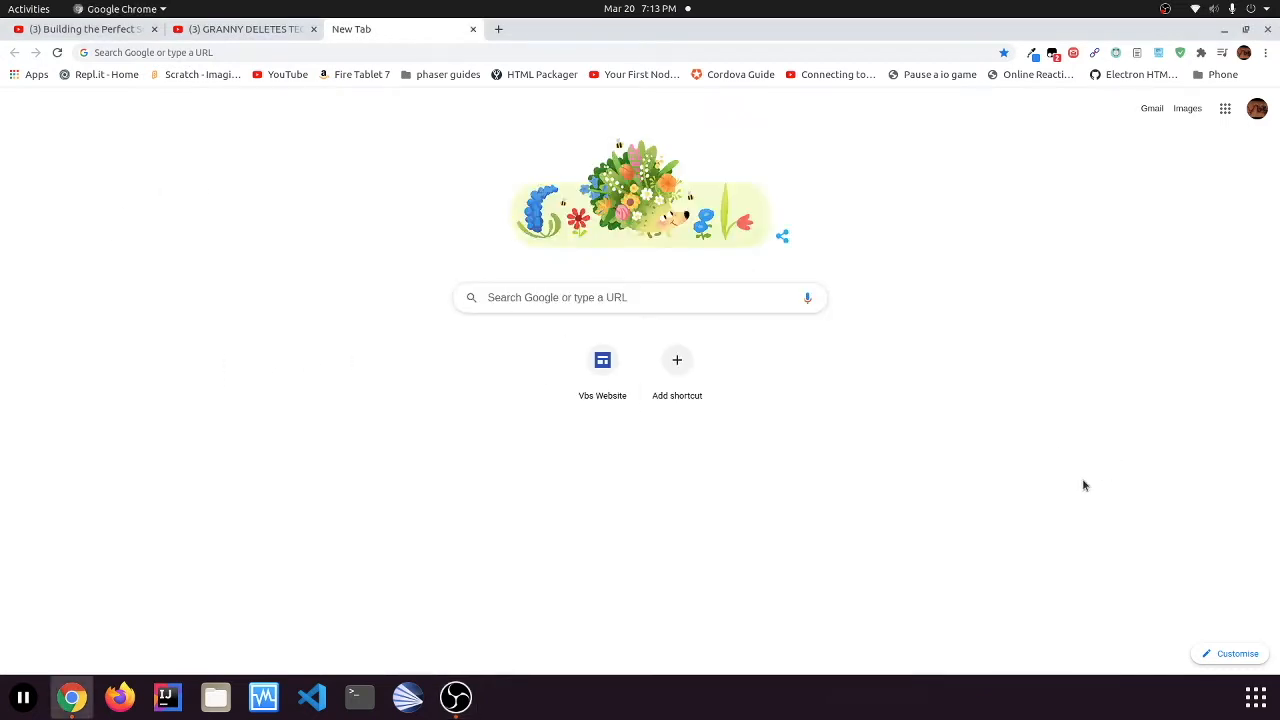
{"action": "mouse_move", "coordinate": [1036, 503]}
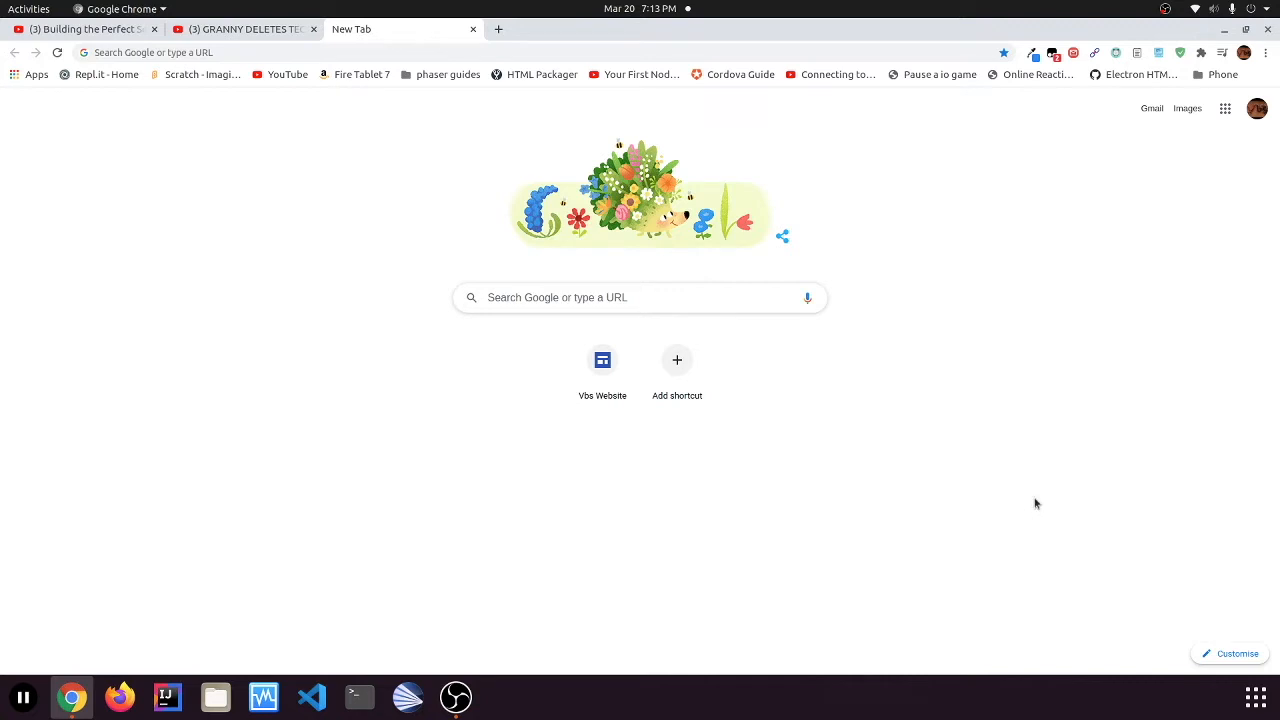
{"action": "mouse_move", "coordinate": [788, 391]}
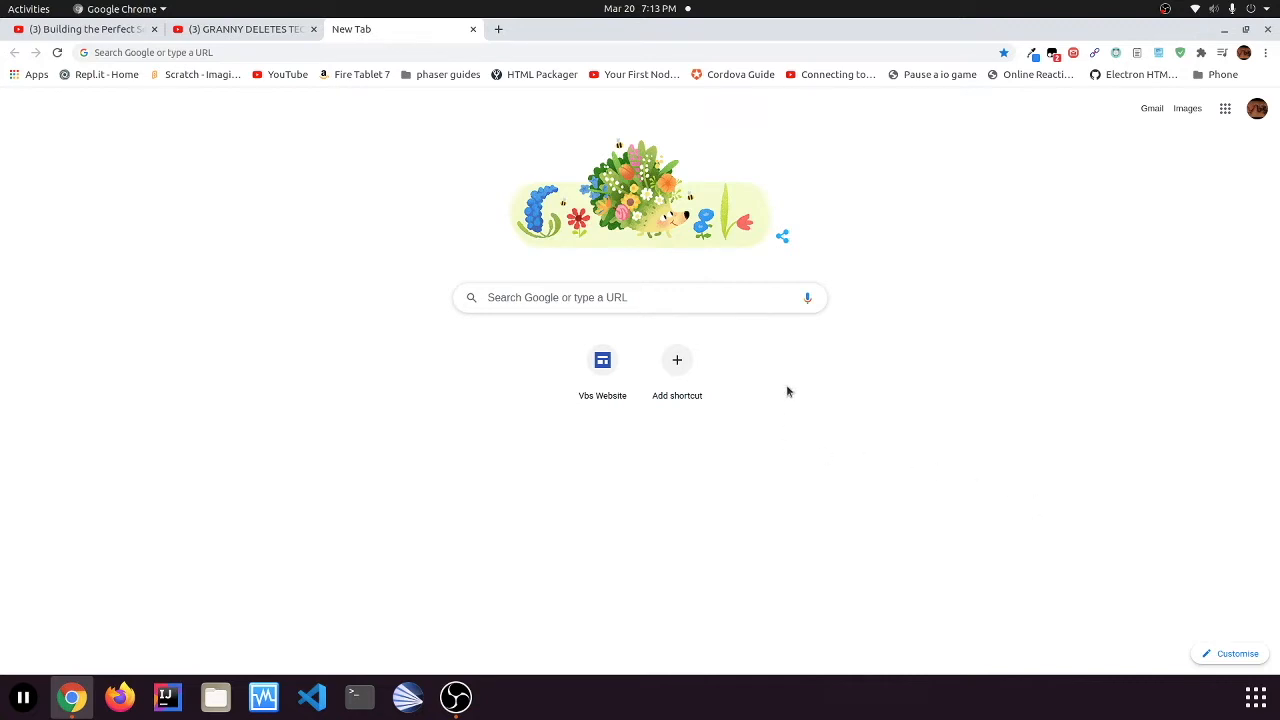
{"action": "mouse_move", "coordinate": [409, 352]}
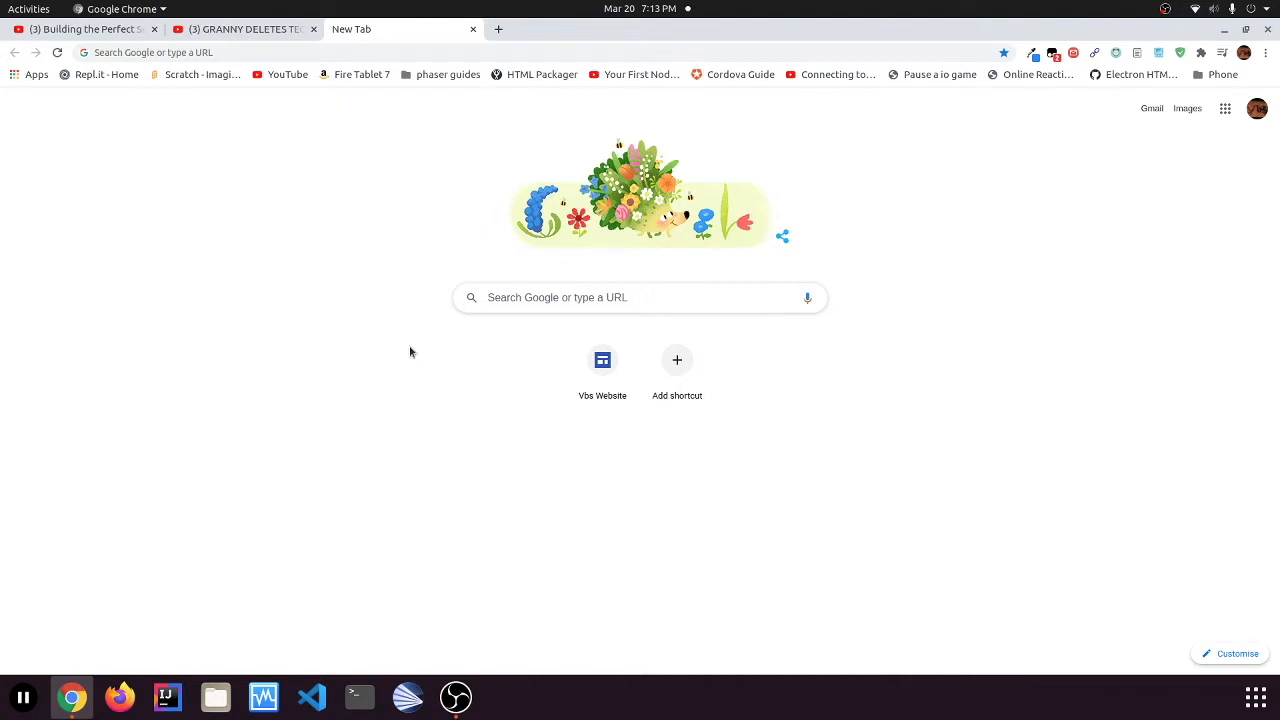
{"action": "mouse_move", "coordinate": [1210, 85]}
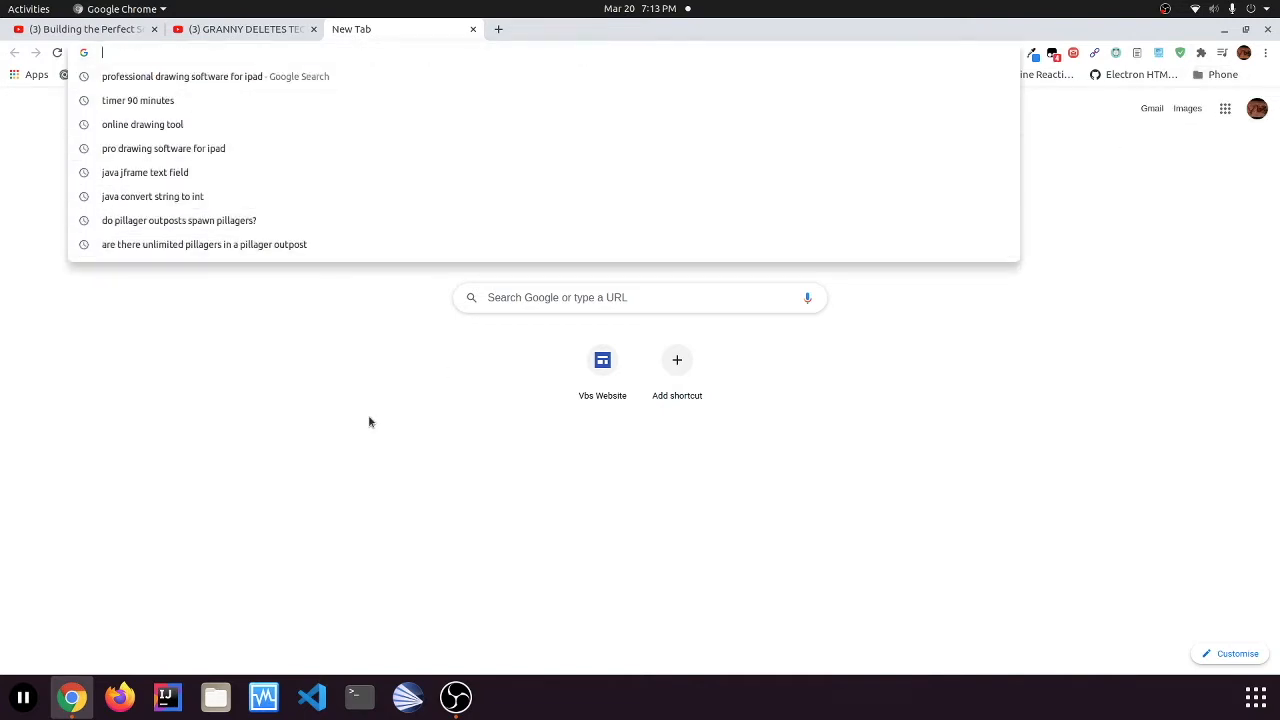
Open the randomblog.hu DroidCam guide for Ubuntu 20.04 from the Chrome search results
{"action": "type", "text": "192.168.1.254"}
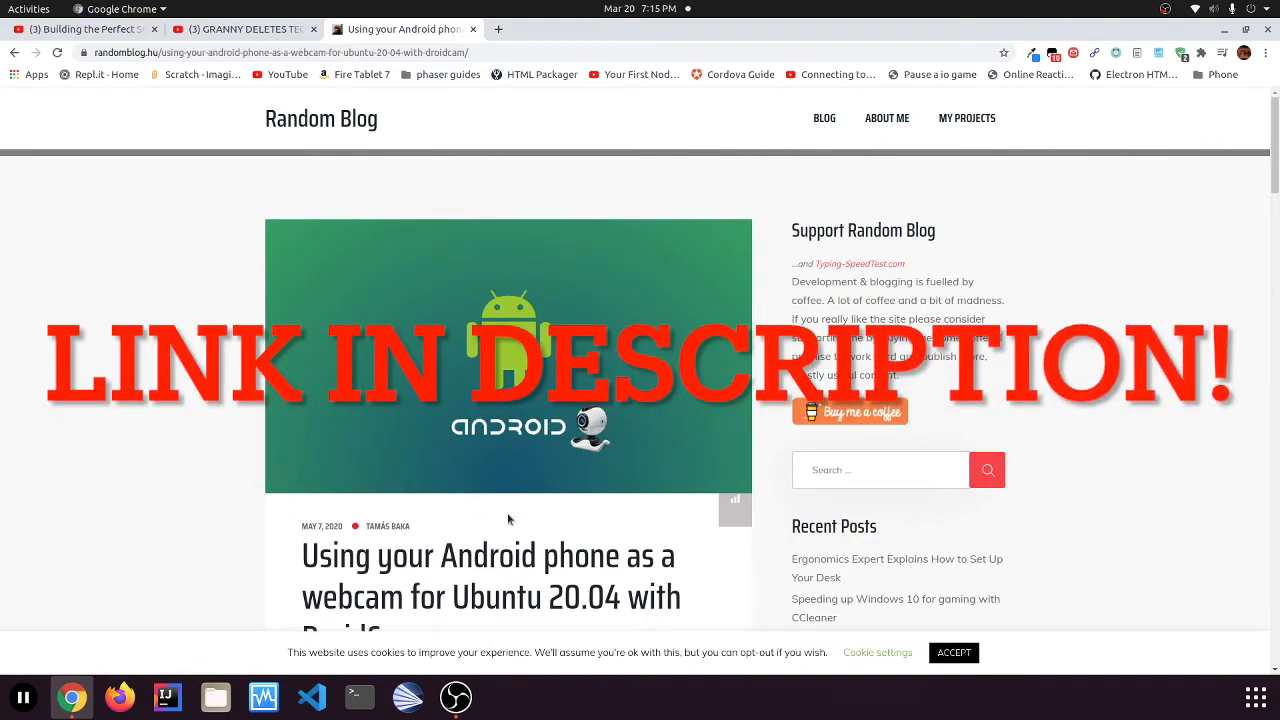
Scroll to 'Setting up DroidCam' and copy the 'sudo apt-get install gcc make' command
{"action": "scroll", "scroll_direction": "down", "scroll_amount": 3}
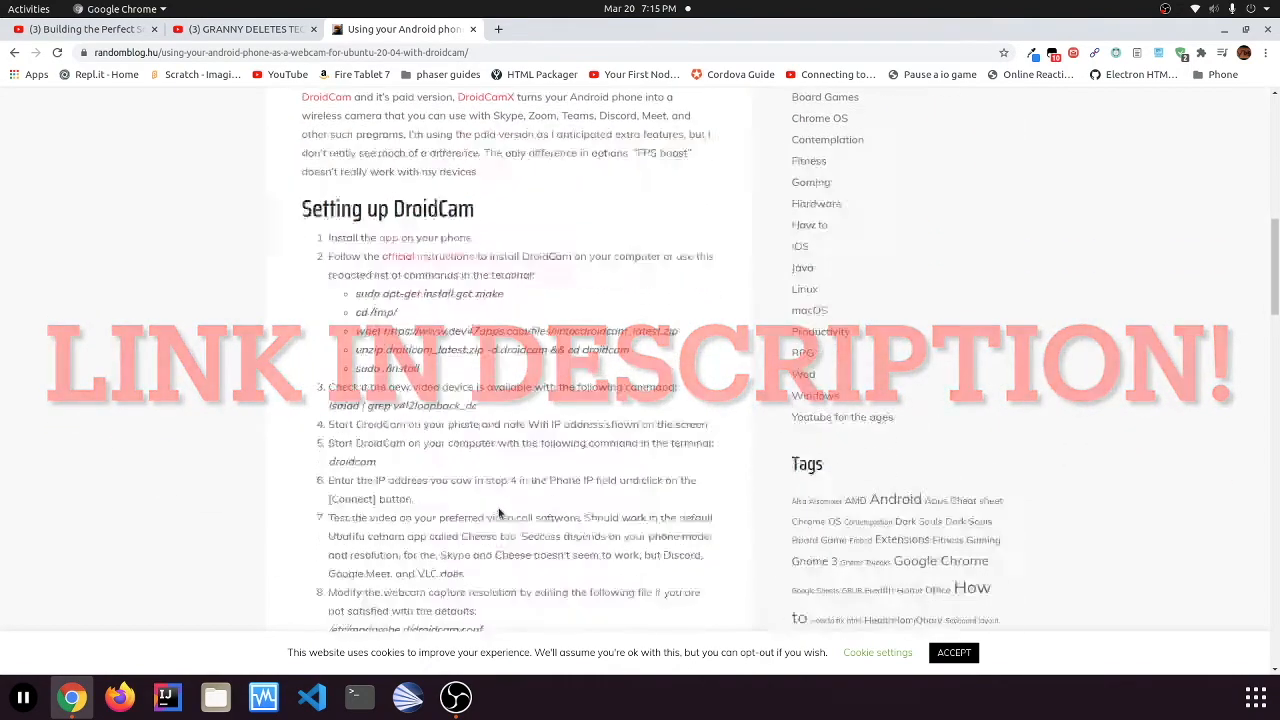
{"action": "scroll", "scroll_direction": "down", "scroll_amount": 3}
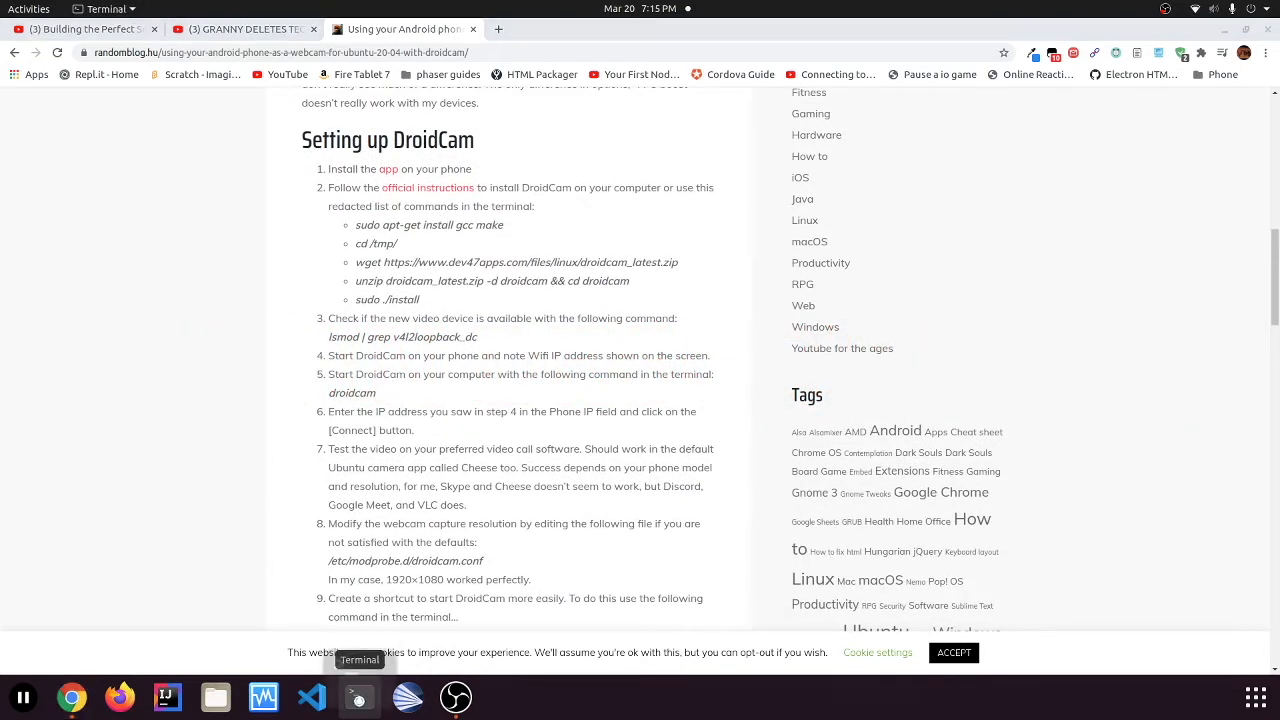
{"action": "left_click", "coordinate": [358, 697]}
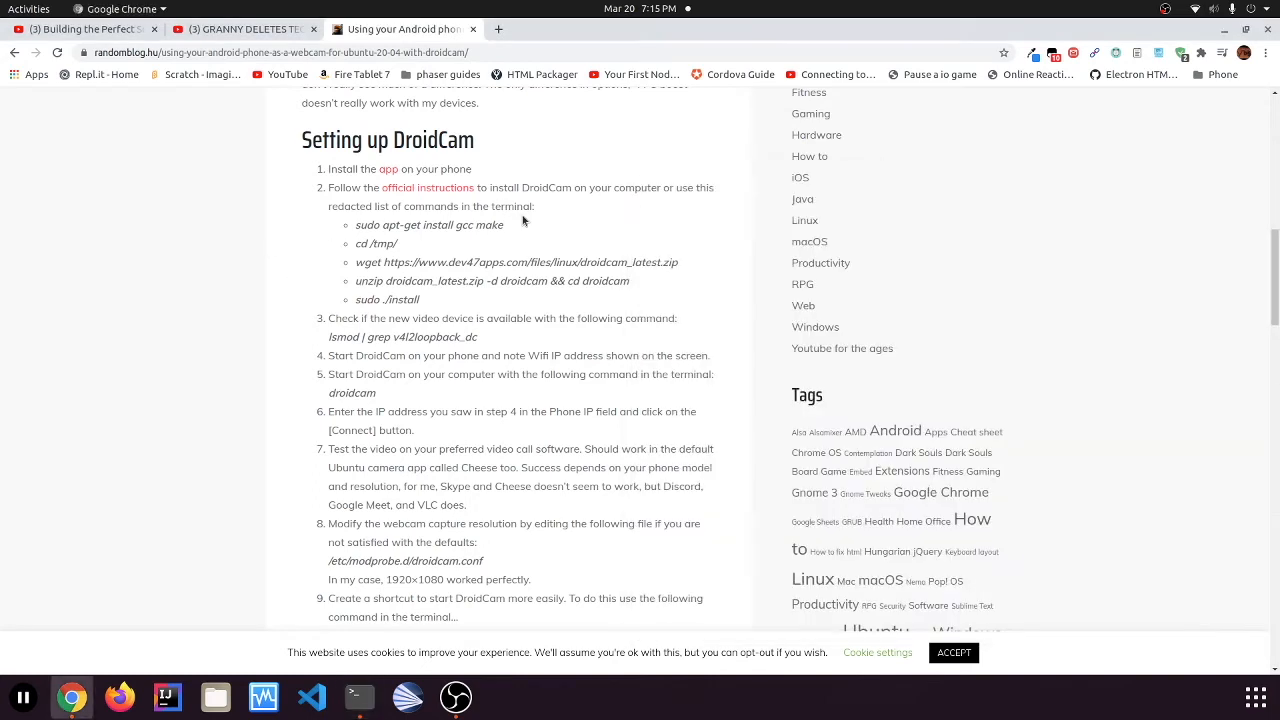
{"action": "right_click", "coordinate": [429, 224]}
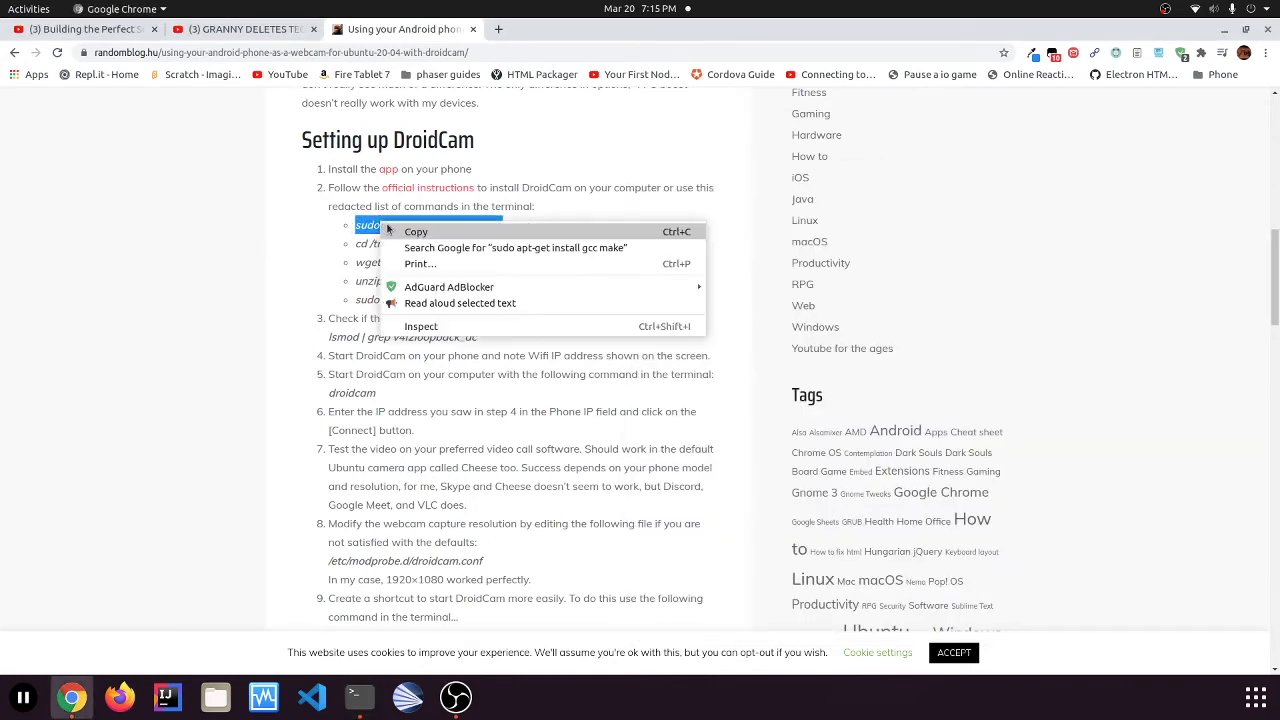
{"action": "left_click", "coordinate": [358, 697]}
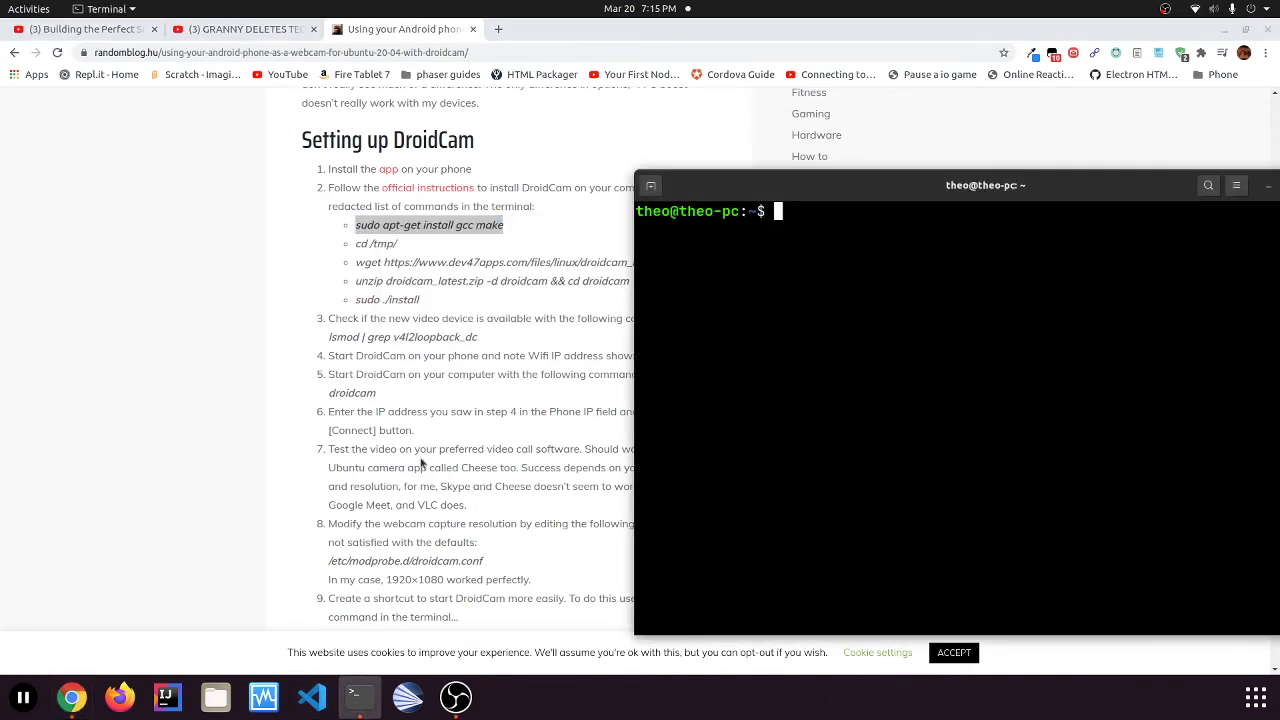
Run 'sudo apt-get install gcc make' and change into program-files/
{"action": "type", "text": "sudo apt-get install gcc make"}
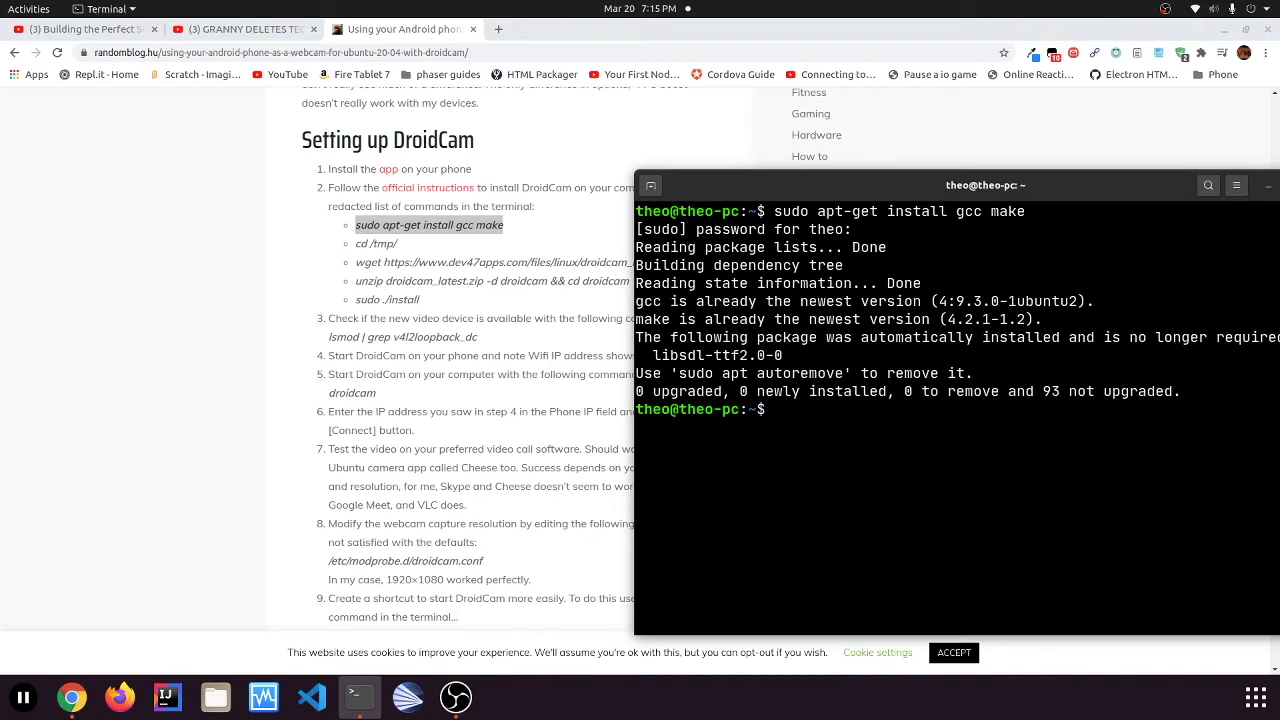
{"action": "mouse_move", "coordinate": [196, 258]}
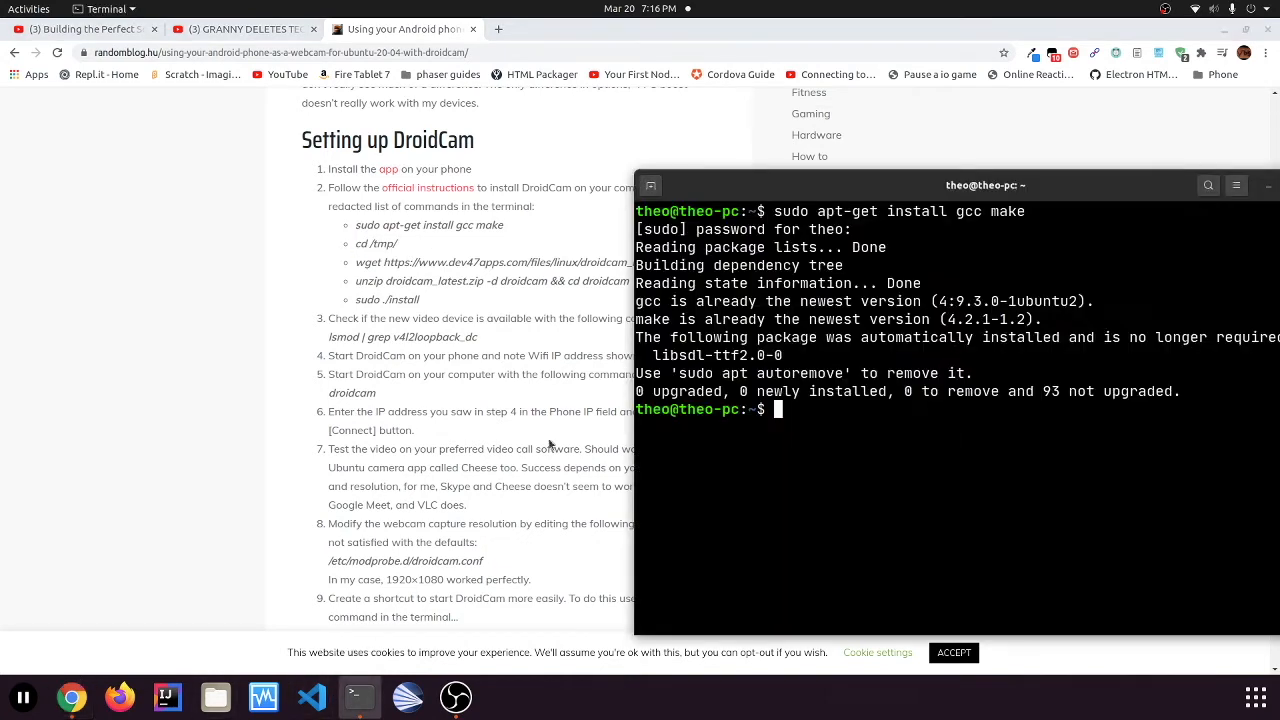
{"action": "type", "text": "cd"}
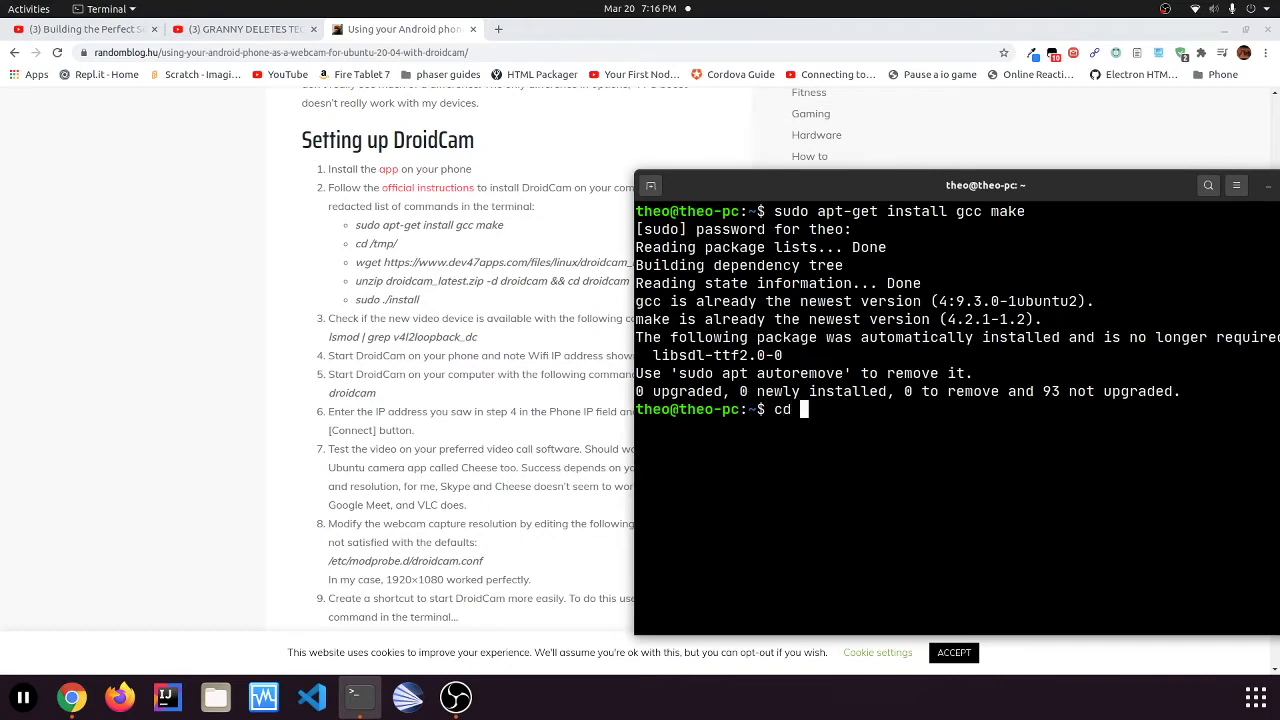
{"action": "type", "text": "program-files/"}
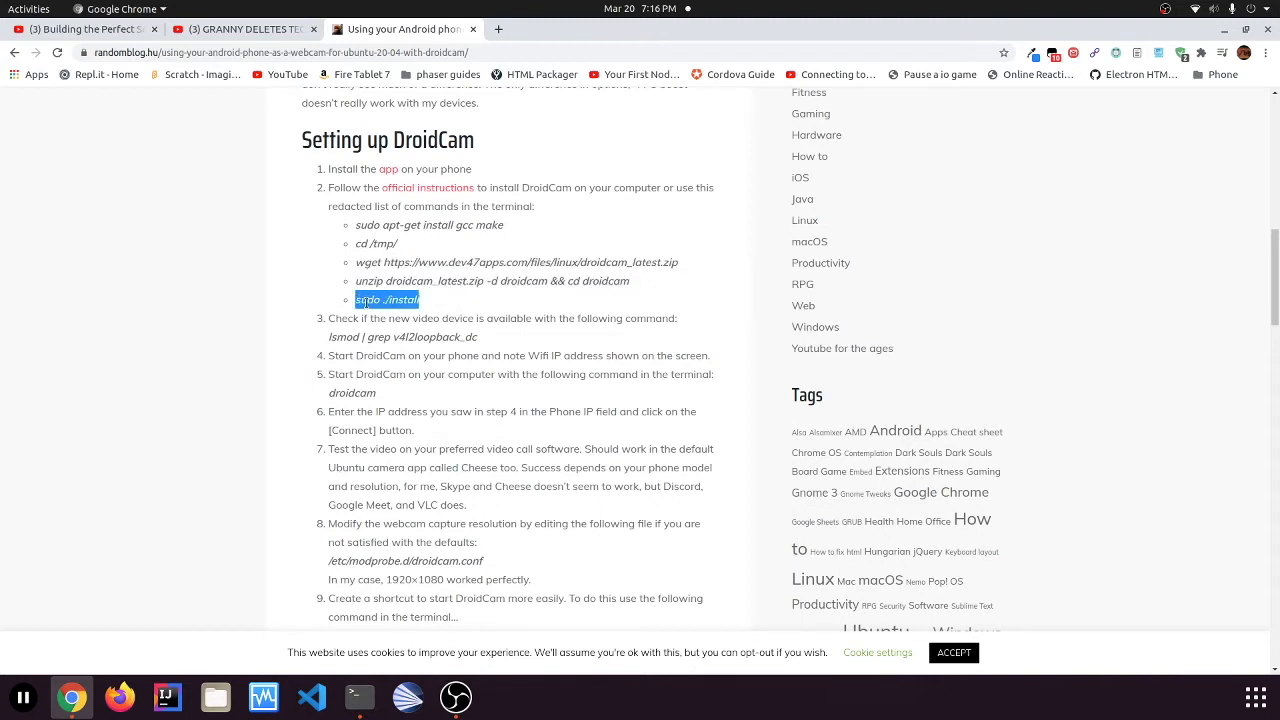
Enter the droidcam folder, list its files, and centre the Terminal window
{"action": "left_click", "coordinate": [358, 697]}
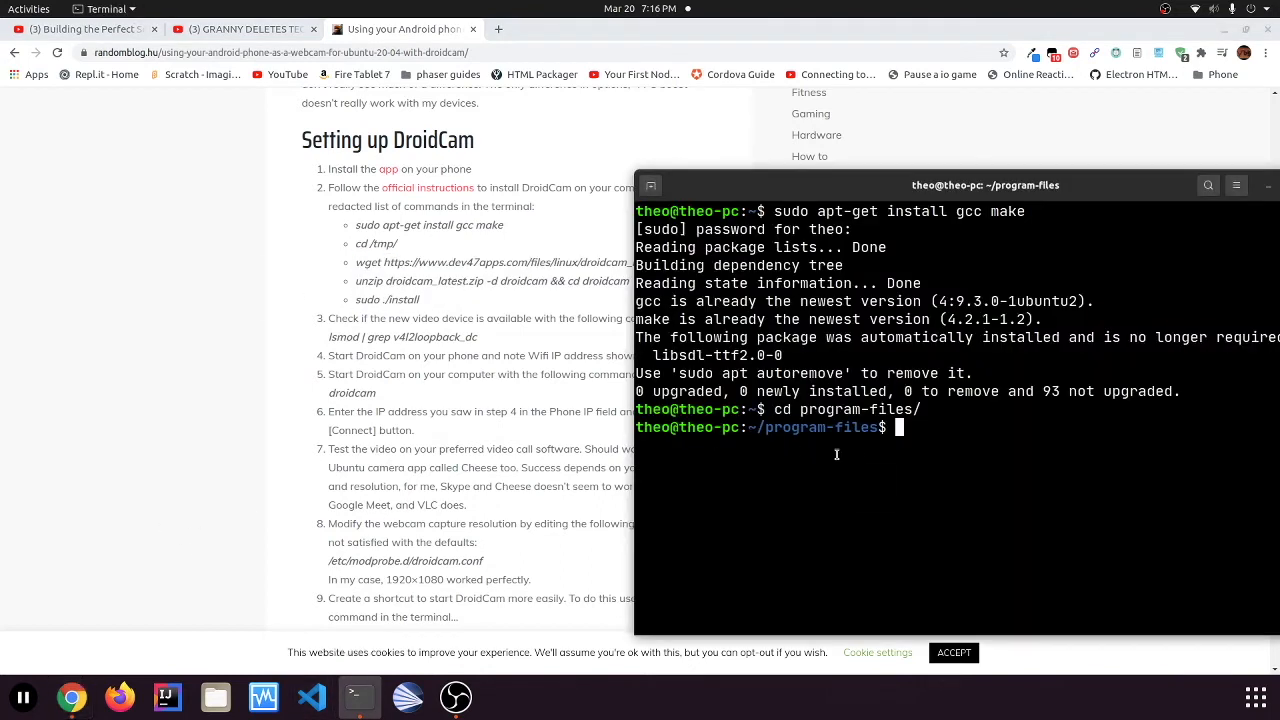
{"action": "type", "text": "cd droidcam/"}
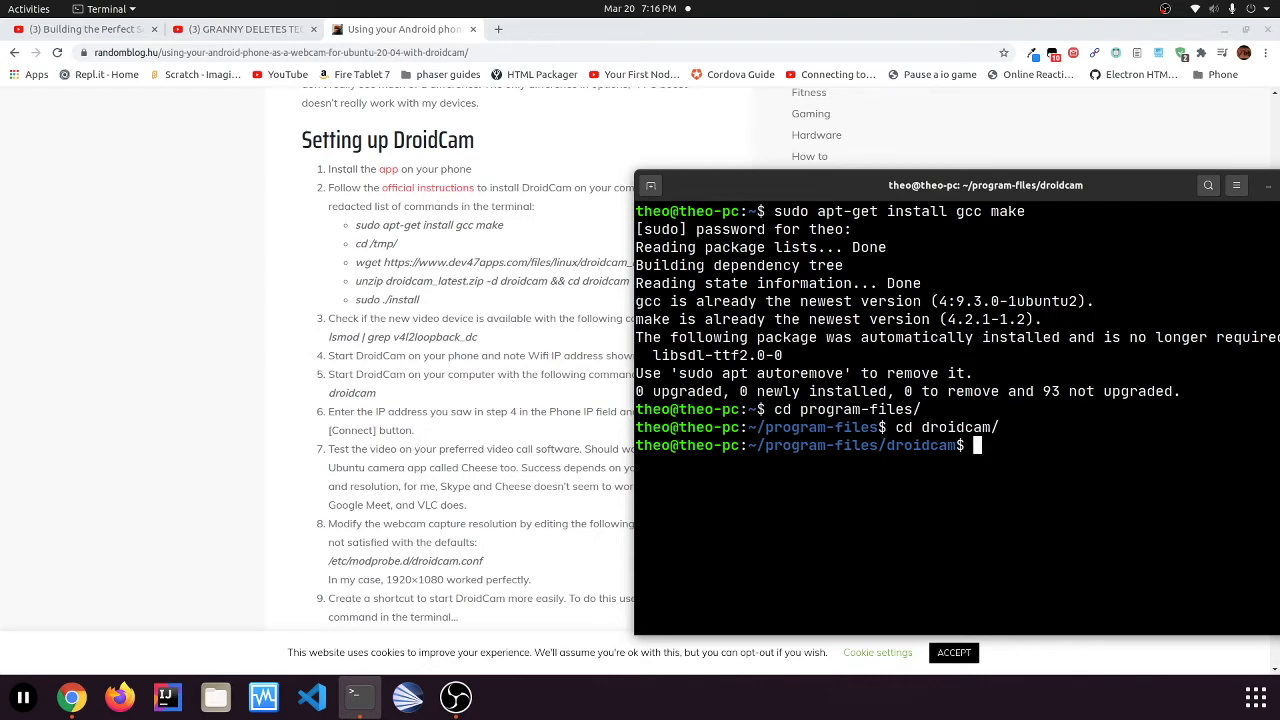
{"action": "type", "text": "ls"}
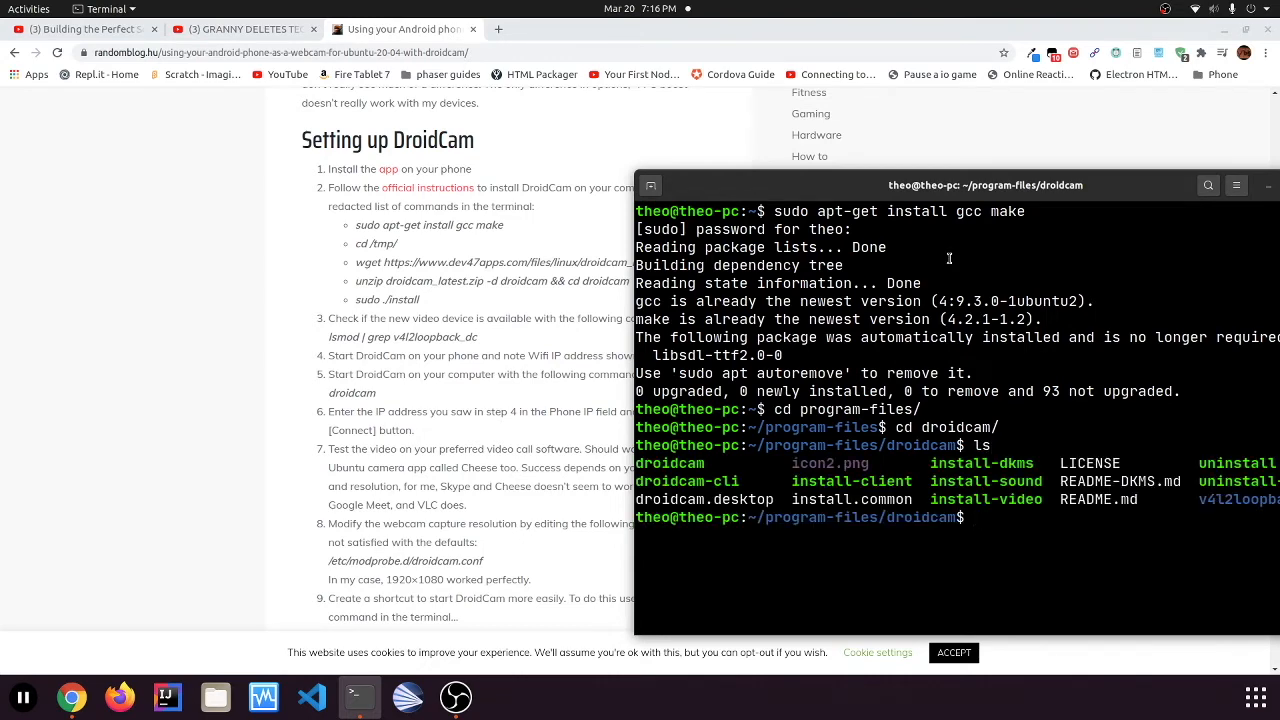
{"action": "left_click_drag", "start_coordinate": [985, 185], "coordinate": [747, 128]}
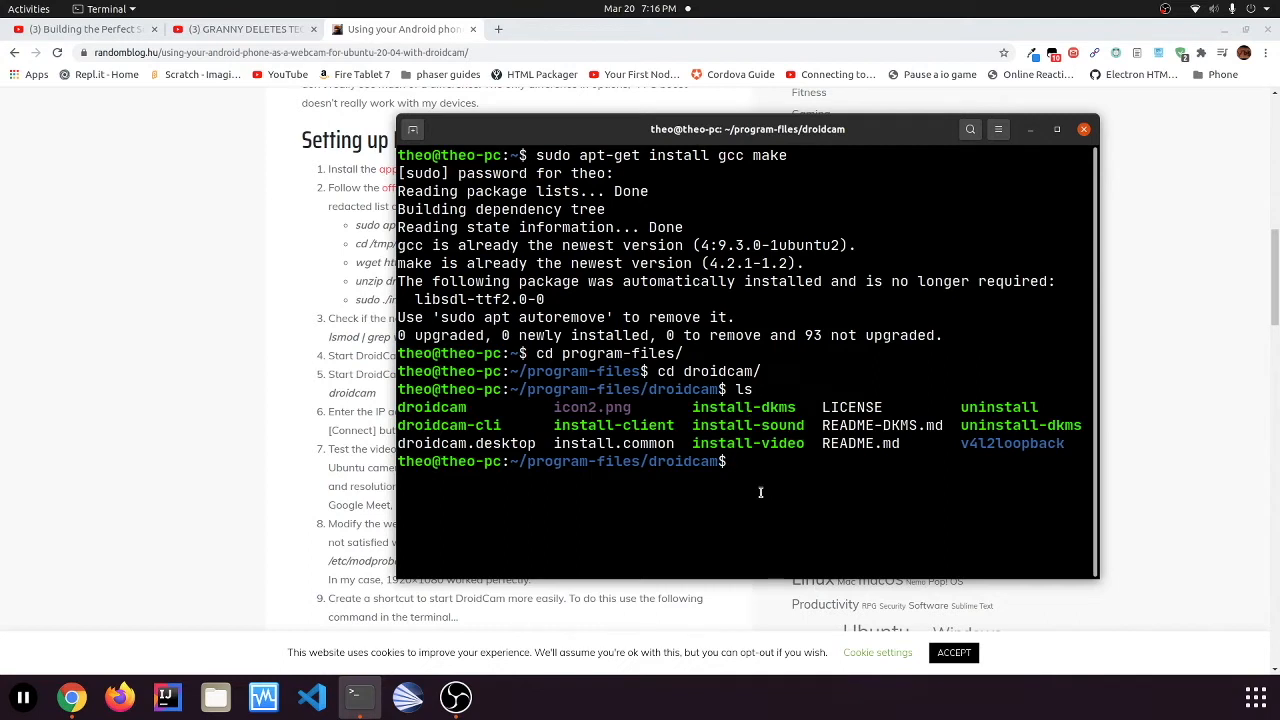
Run 'sudo ./install-client' to build and install the DroidCam client
{"action": "type", "text": "sudo"}
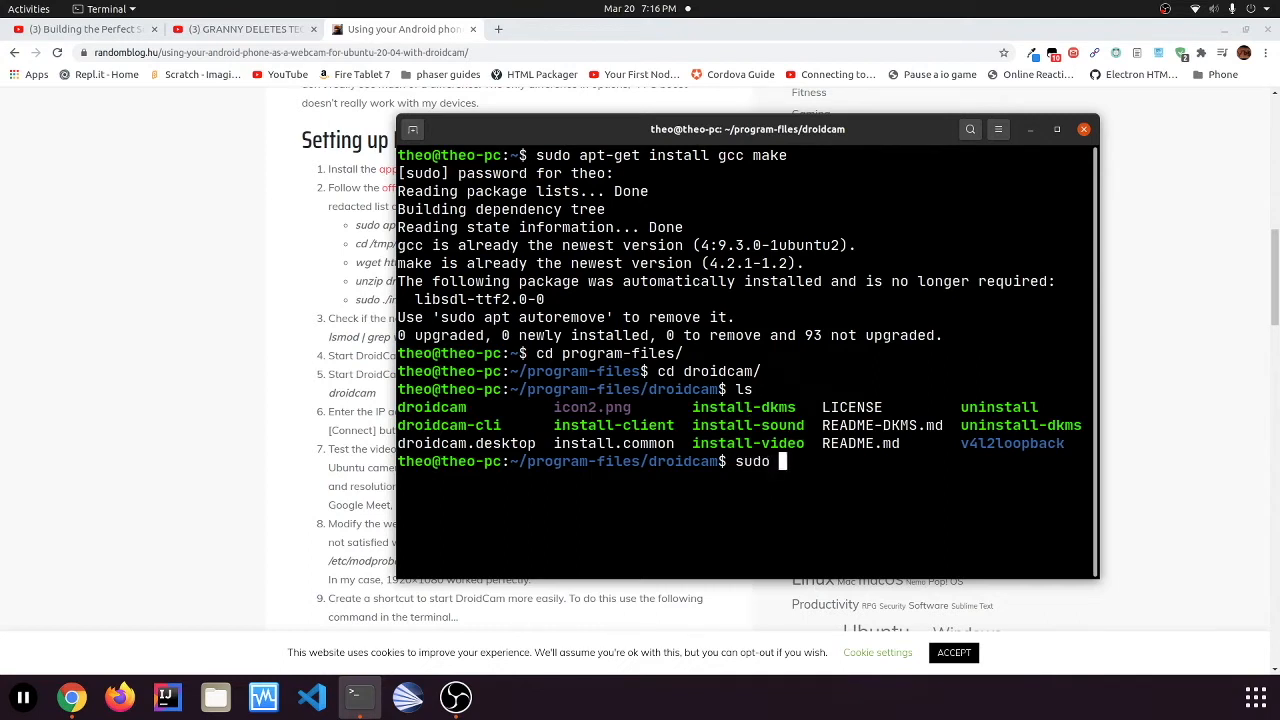
{"action": "type", "text": "./"}
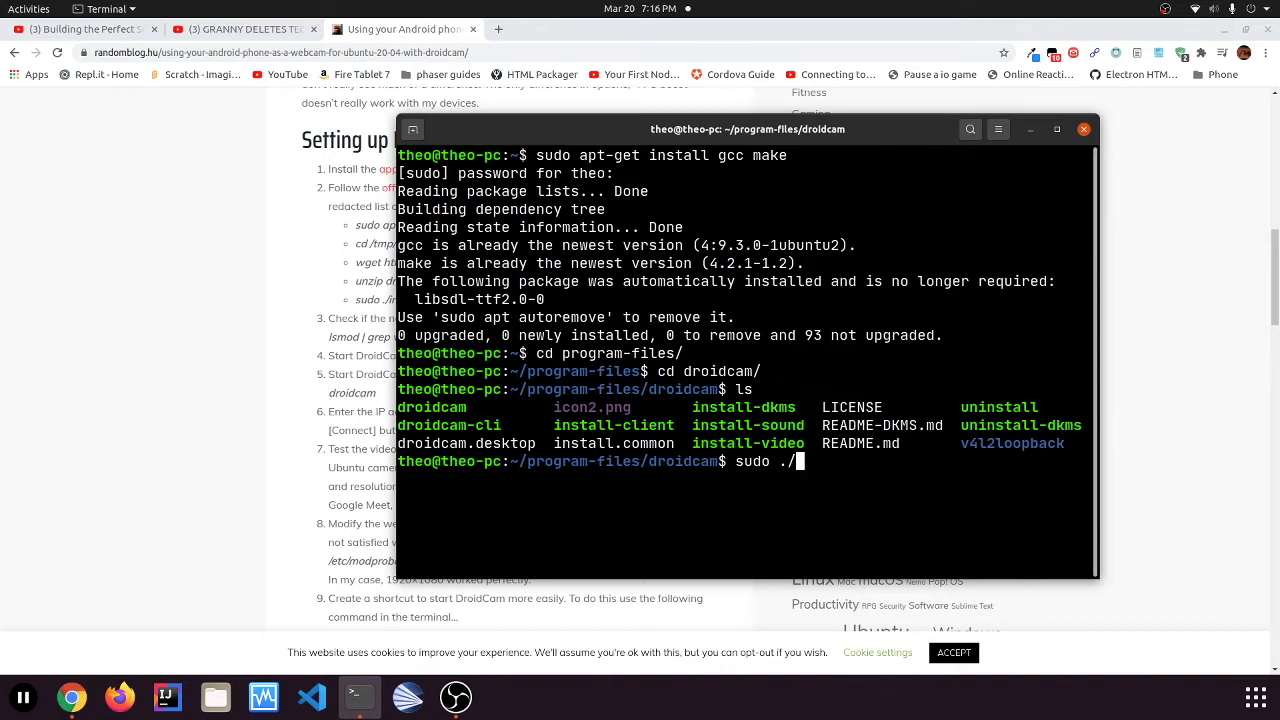
{"action": "type", "text": "in"}
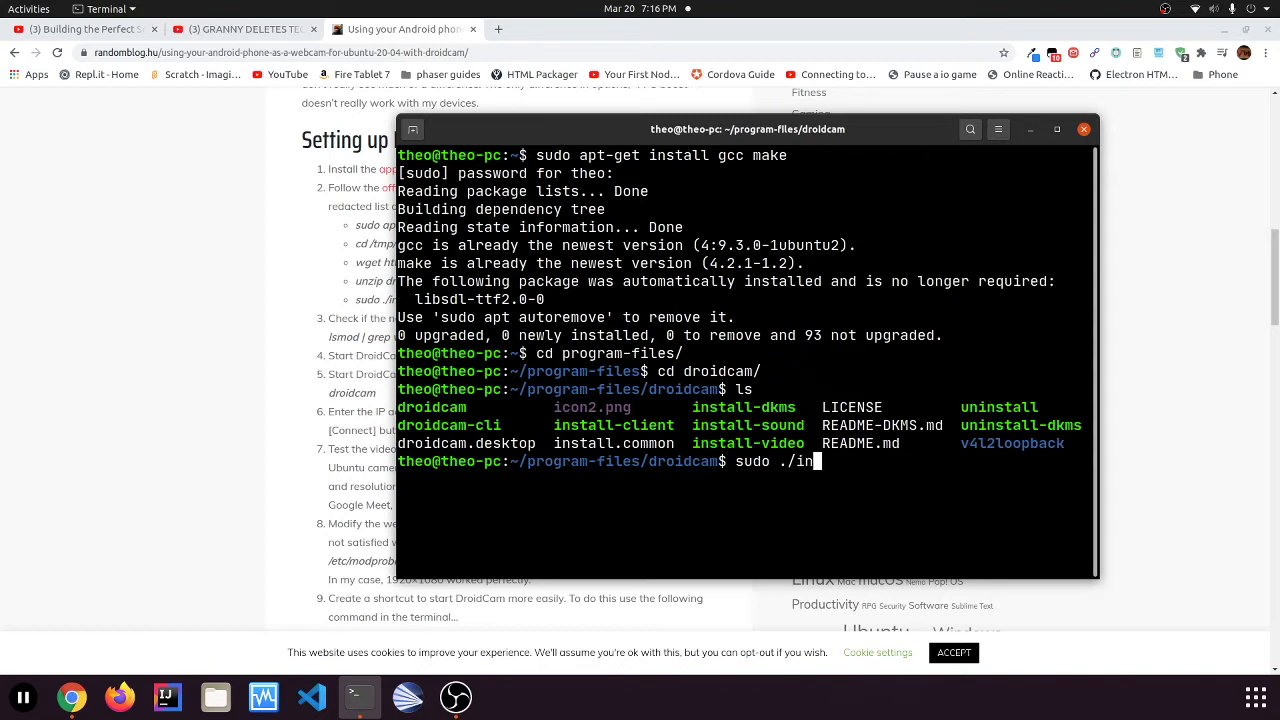
{"action": "type", "text": "stall-"}
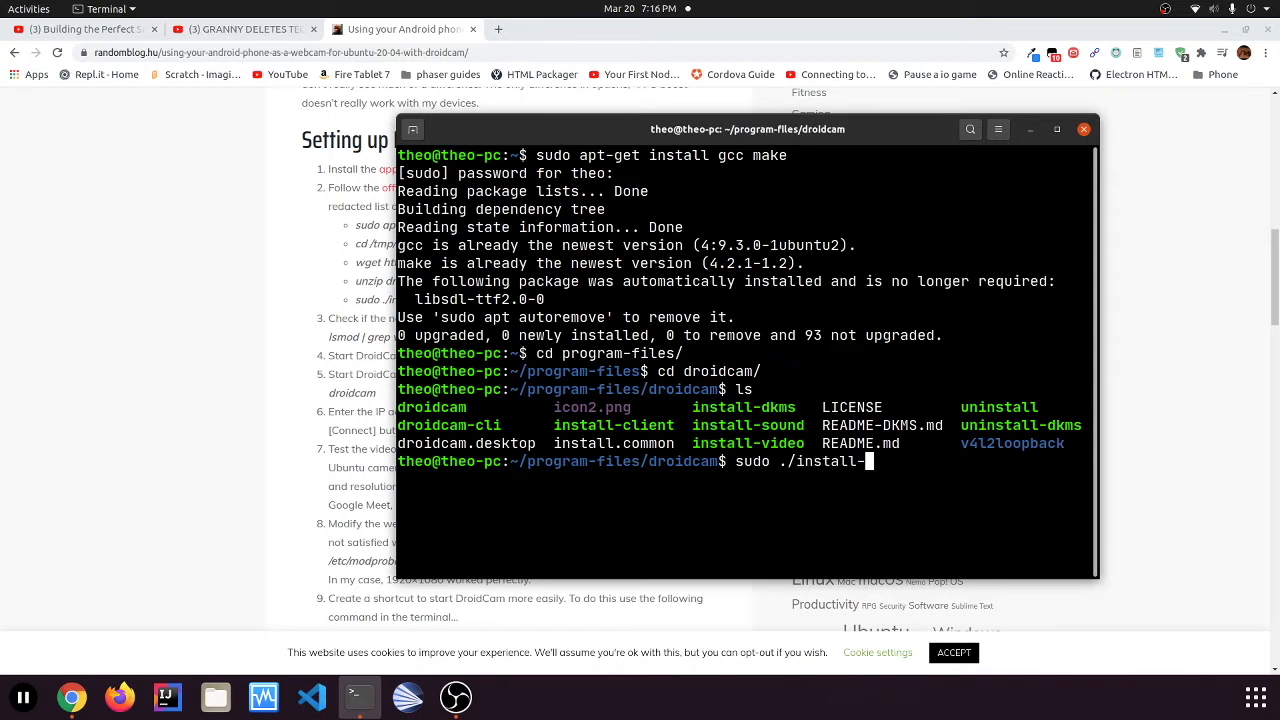
{"action": "type", "text": "client"}
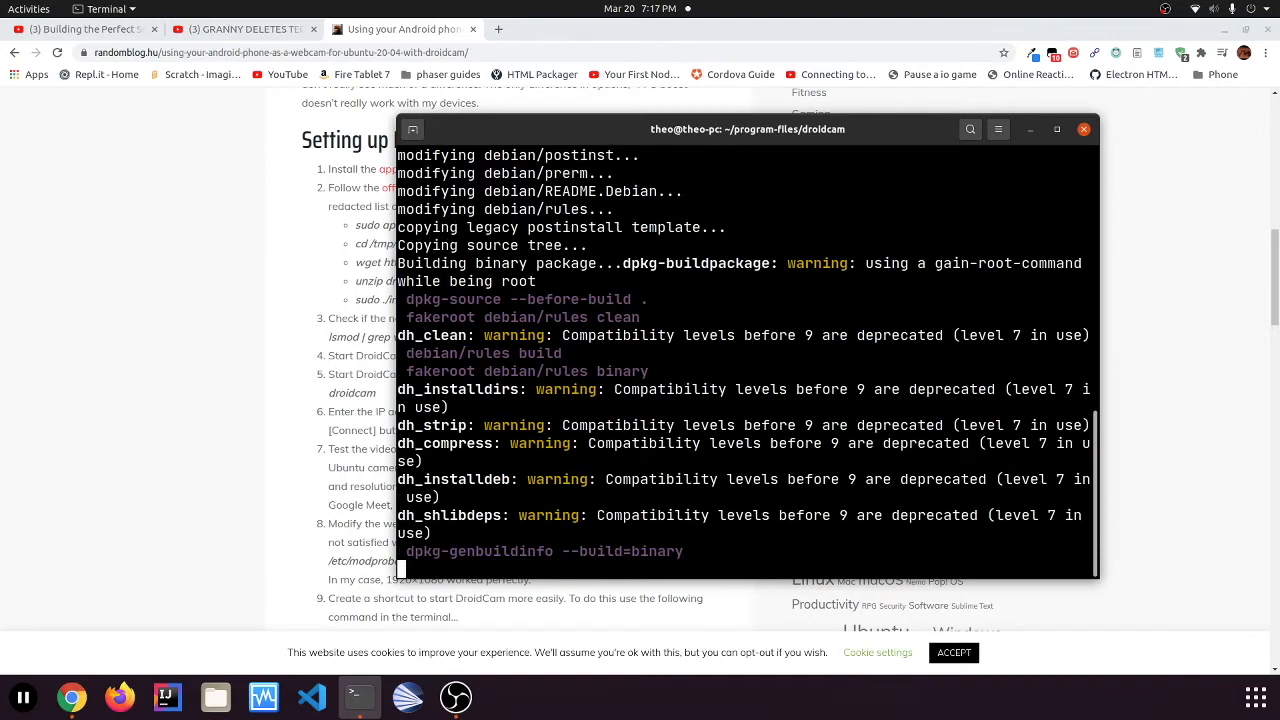
Run 'sudo ./install-dkms' to install the DroidCam driver
{"action": "type", "text": "sudo ./install-dkms"}
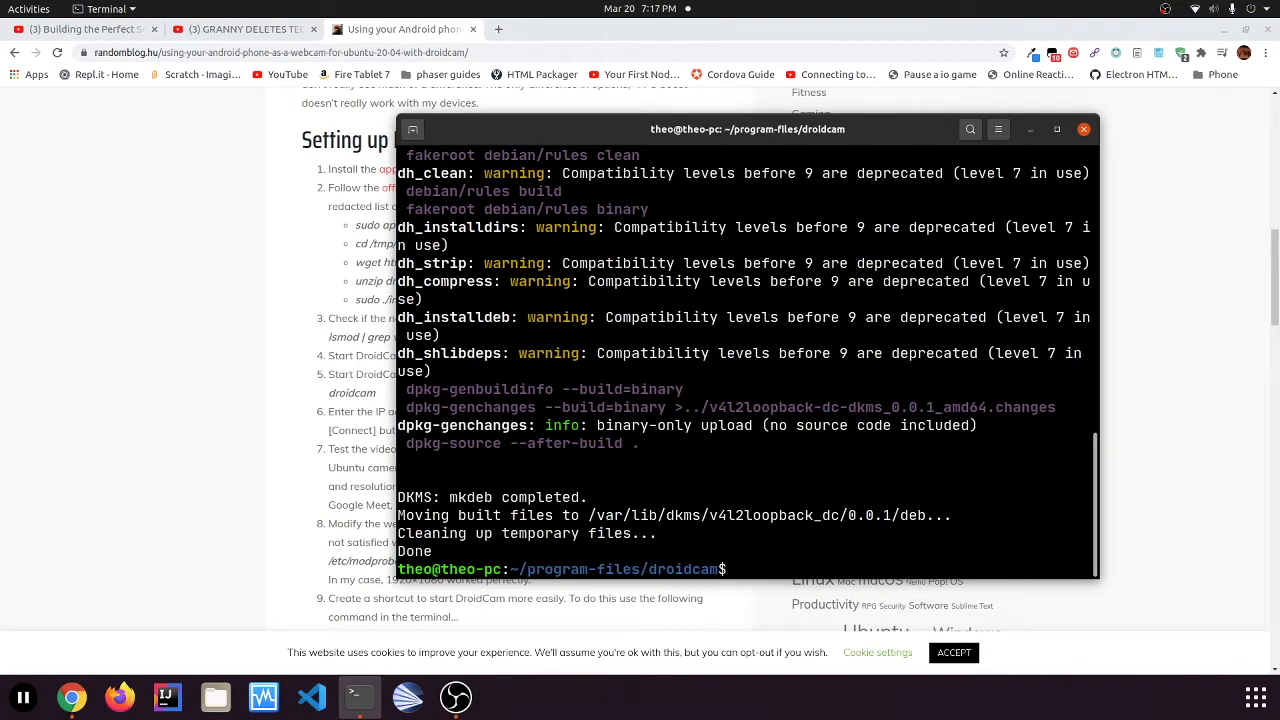
{"action": "type", "text": "ls"}
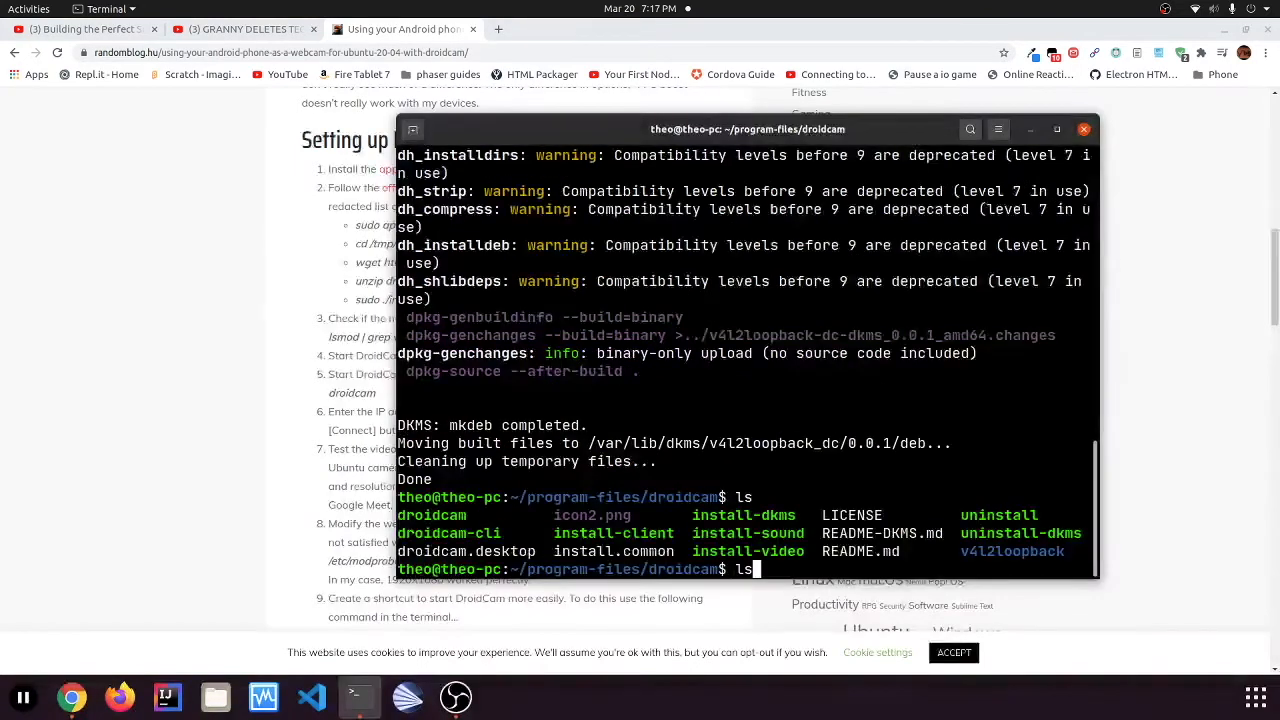
{"action": "type", "text": "sudo ./install-dkms"}
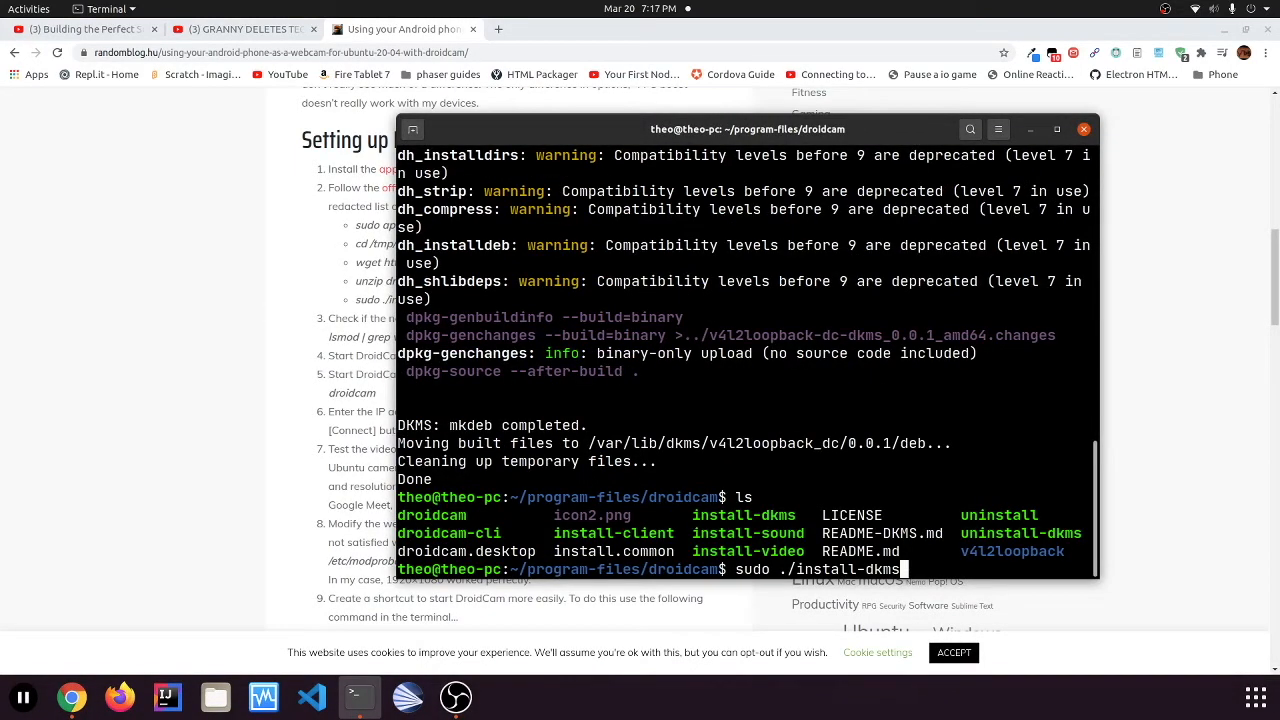
Start 'sudo ./install-video' and cancel it with Ctrl+C at the Continue? prompt
{"action": "key", "text": "BackSpace"}
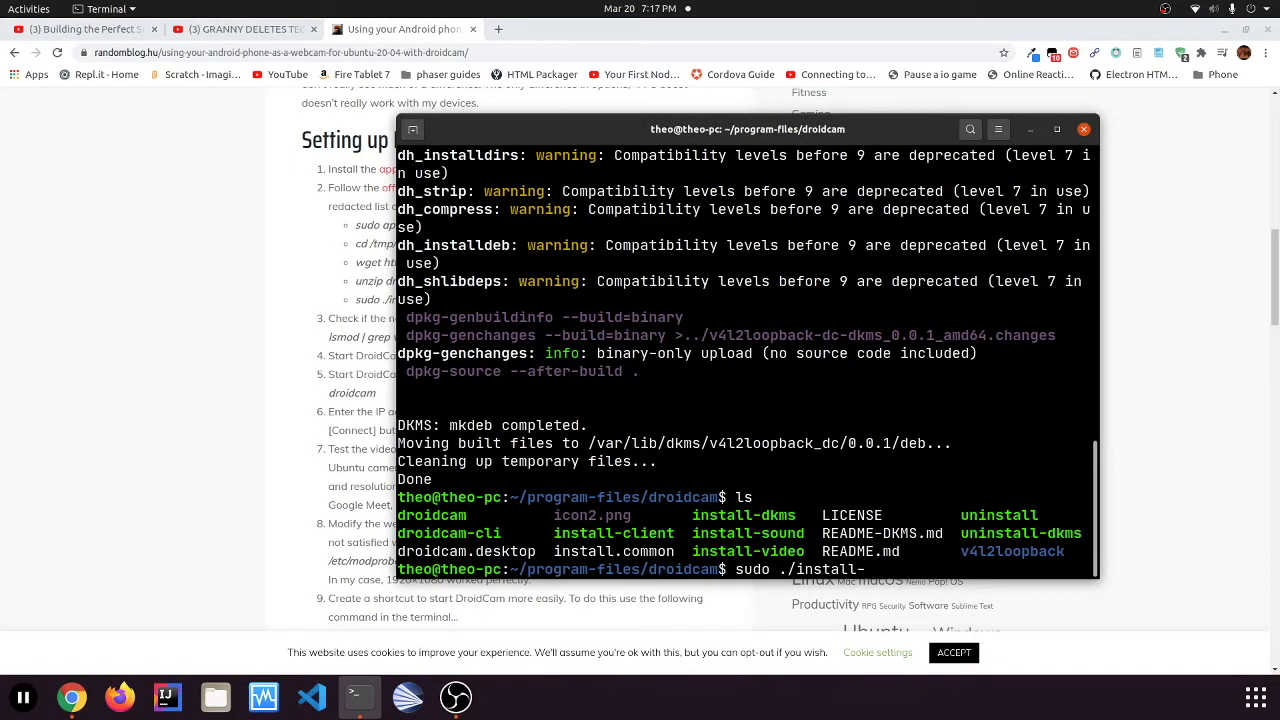
{"action": "type", "text": "video"}
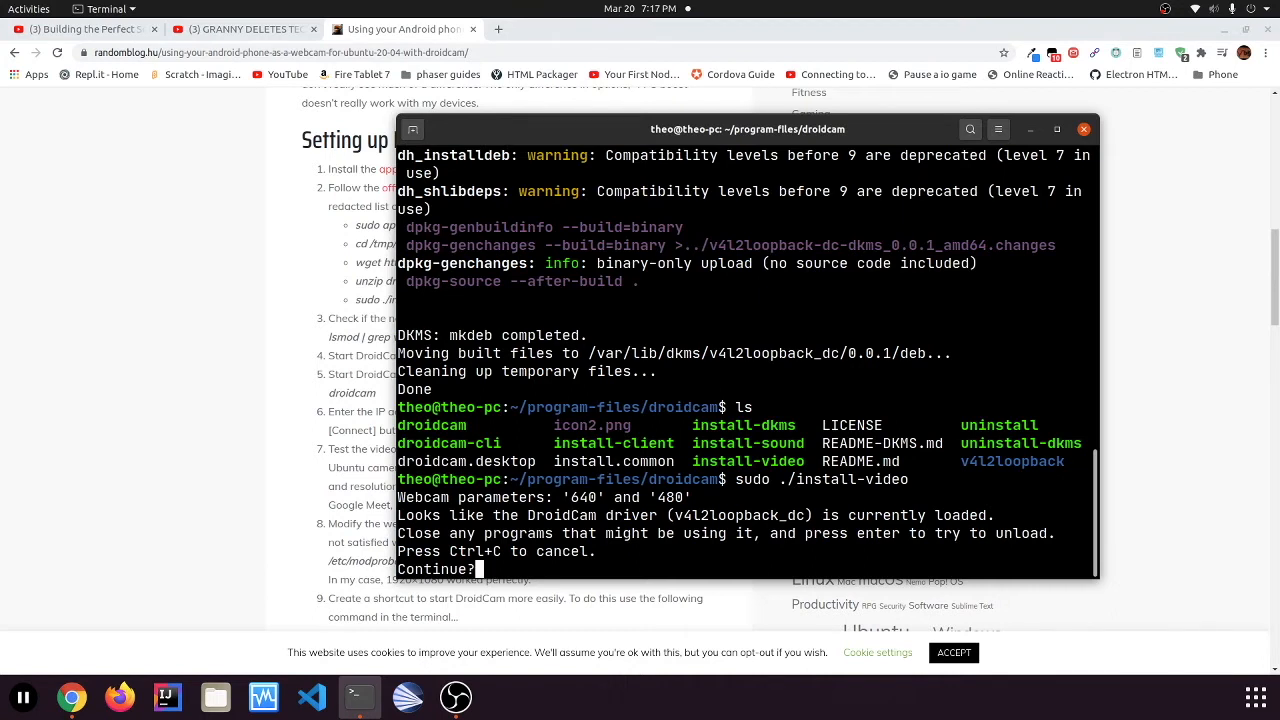
{"action": "key", "text": "ctrl+c"}
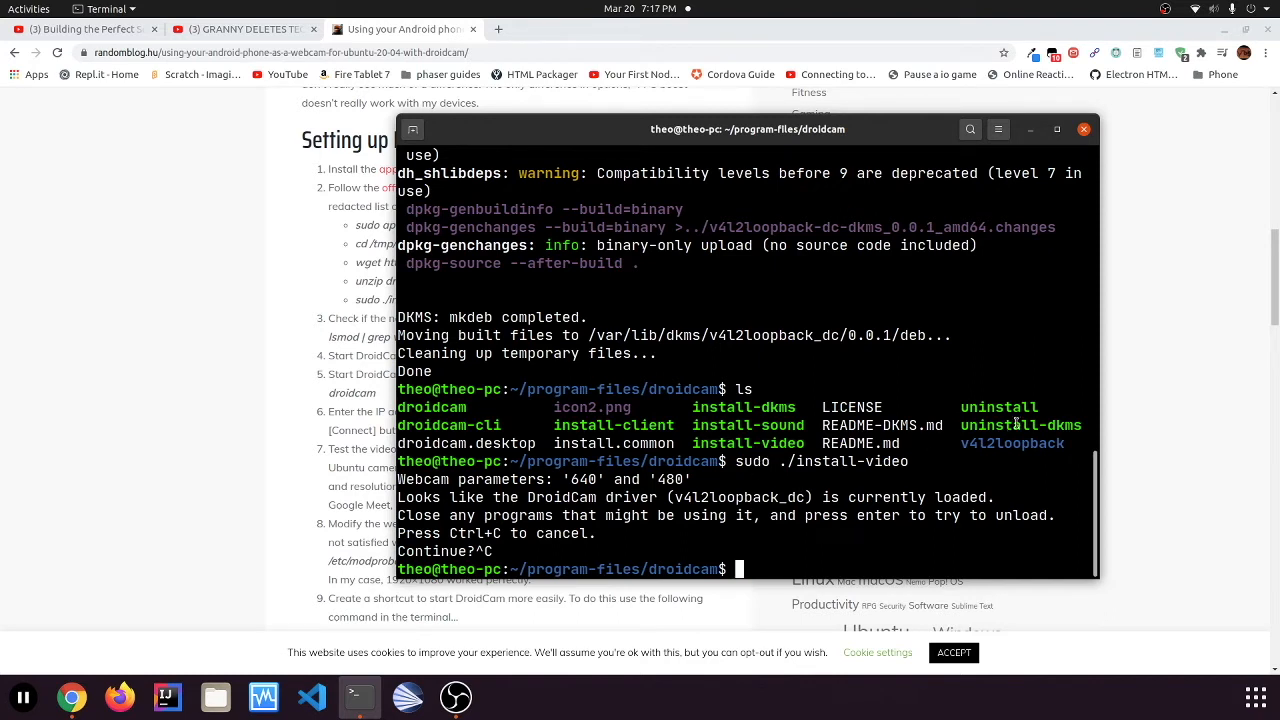
{"action": "type", "text": "sudo ./install-video"}
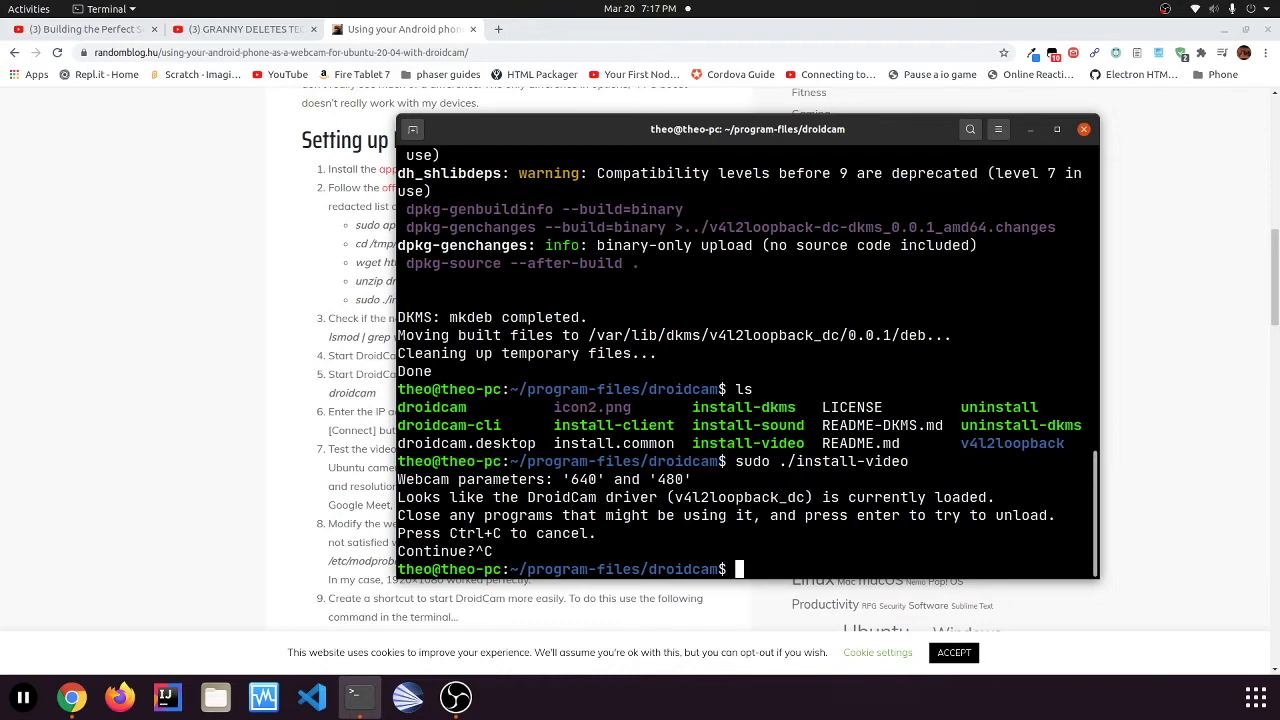
{"action": "type", "text": "./dr"}
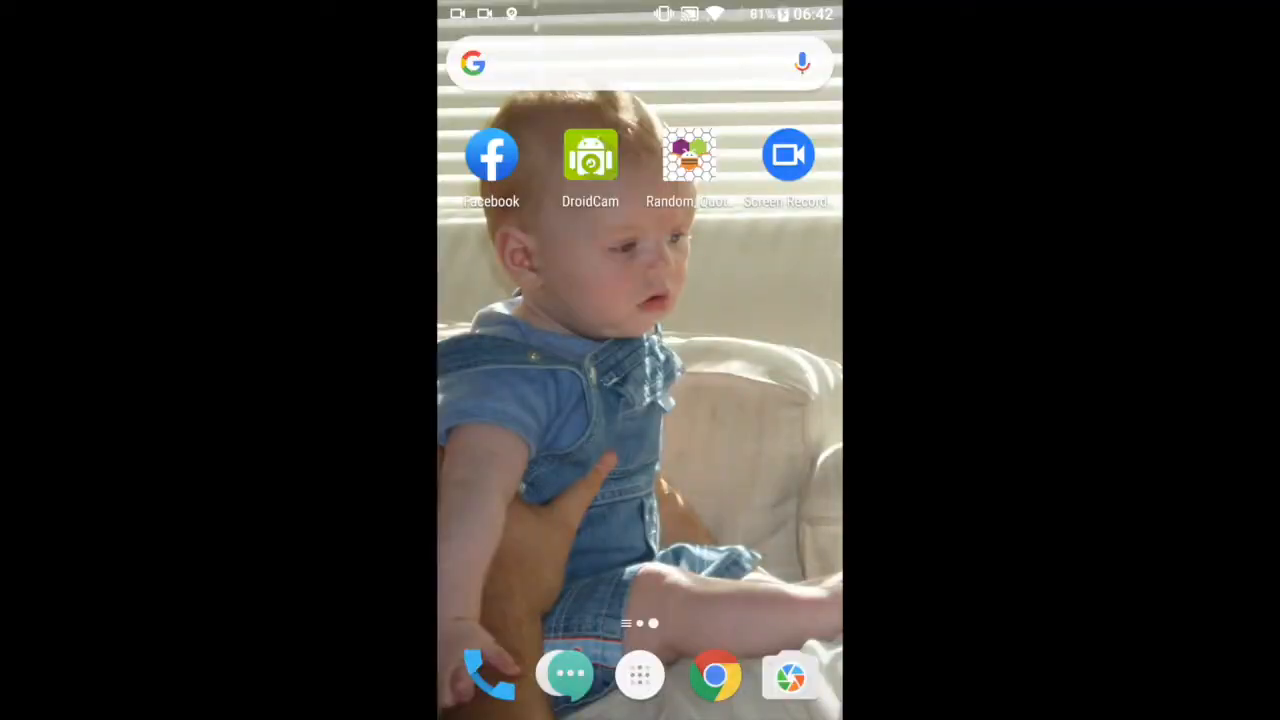
Launch the DroidCam app from its store page on the phone
{"action": "scroll", "scroll_direction": "left", "scroll_amount": 3}
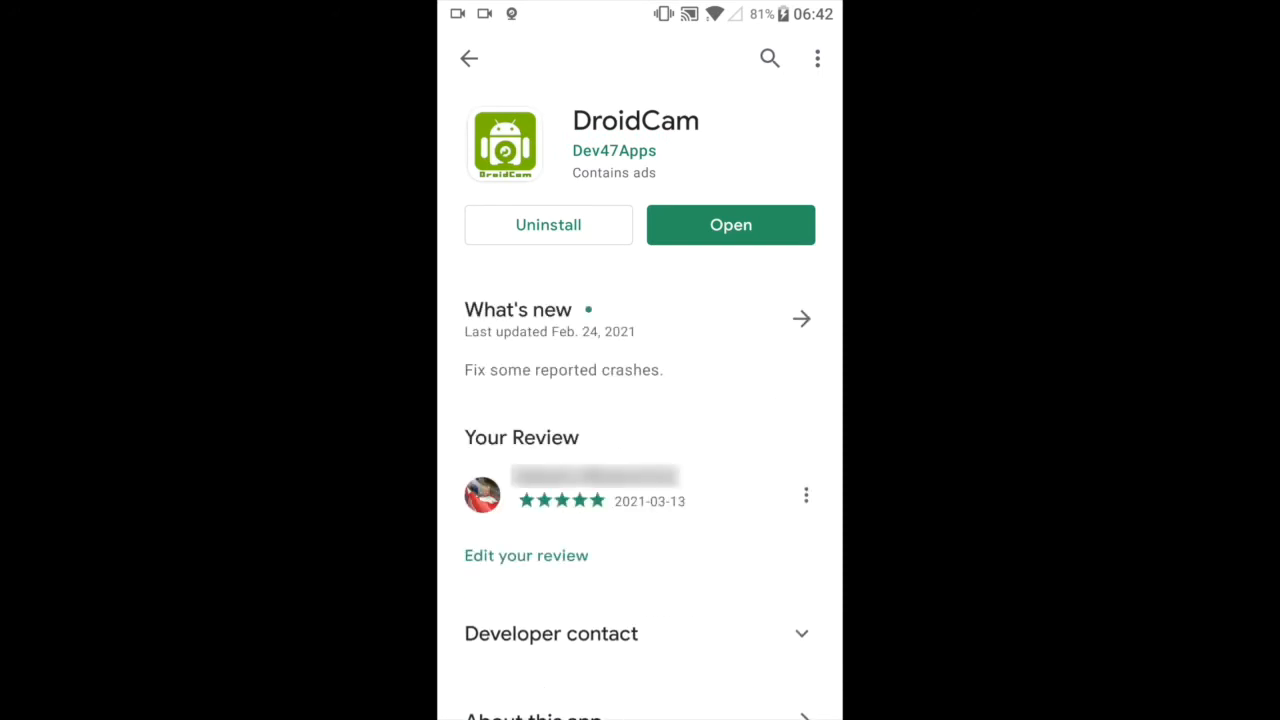
{"action": "left_click", "coordinate": [730, 224]}
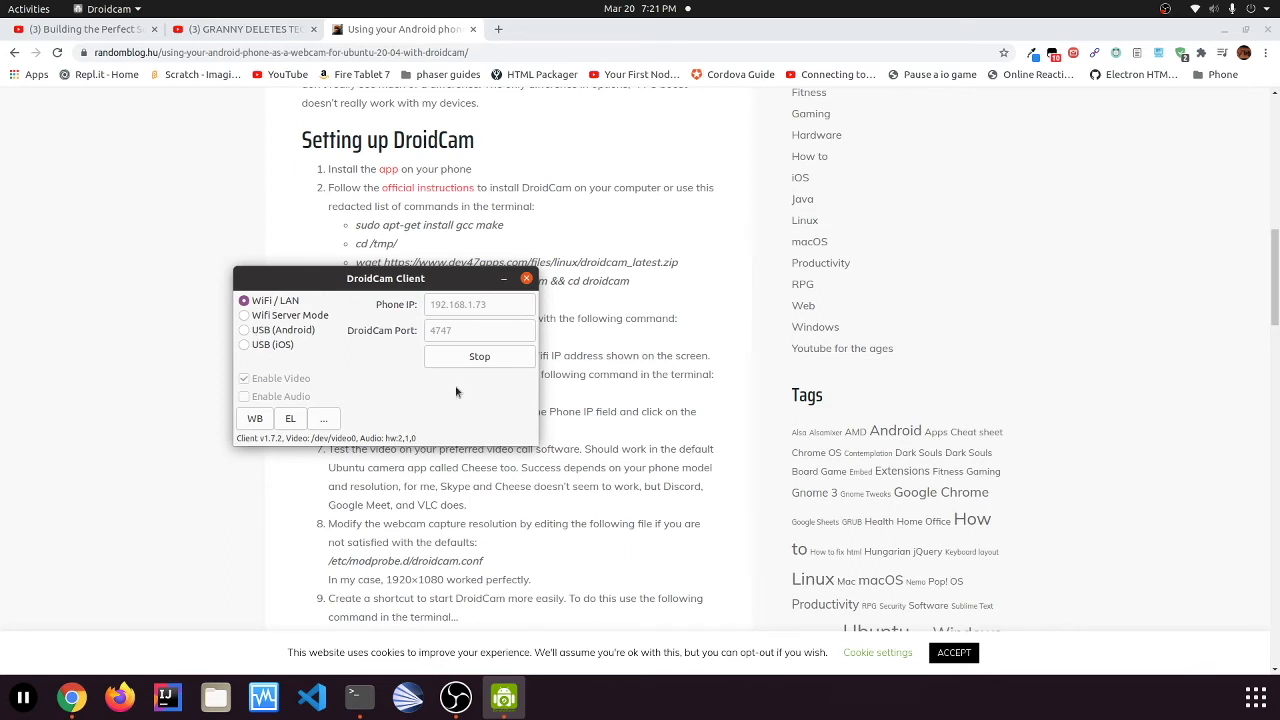
{"action": "mouse_move", "coordinate": [182, 299]}
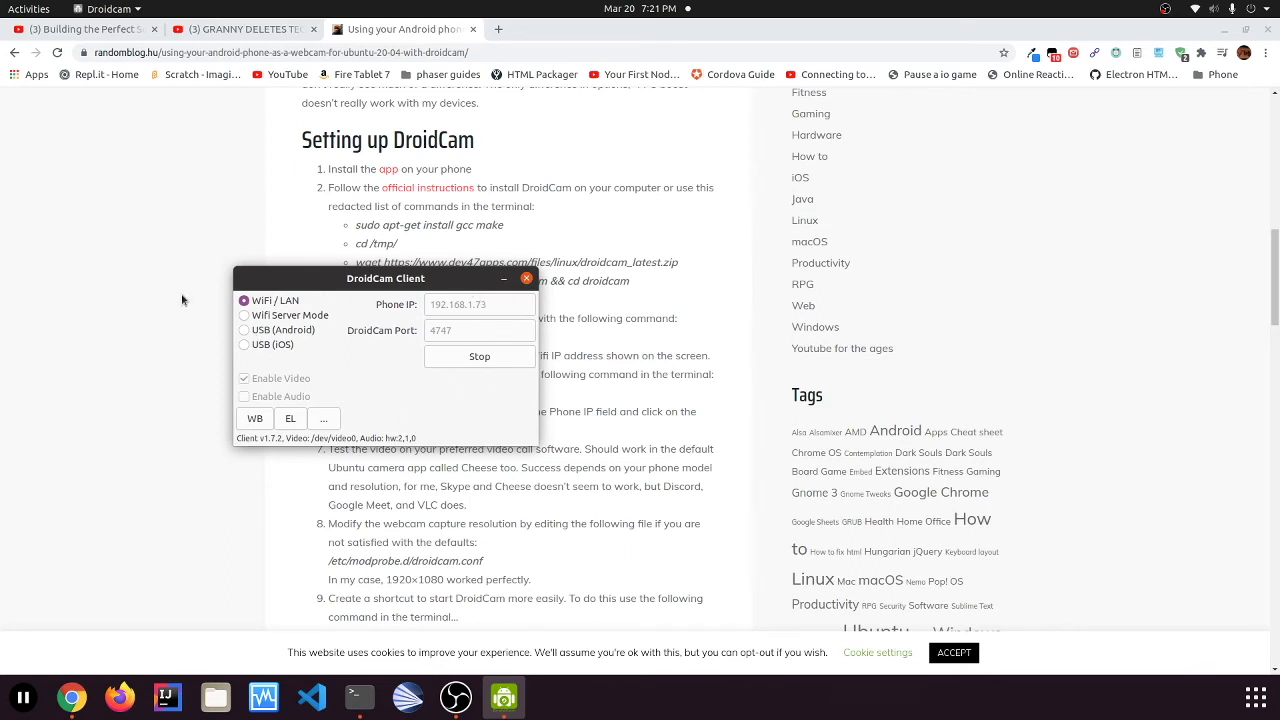
{"action": "mouse_move", "coordinate": [408, 350]}
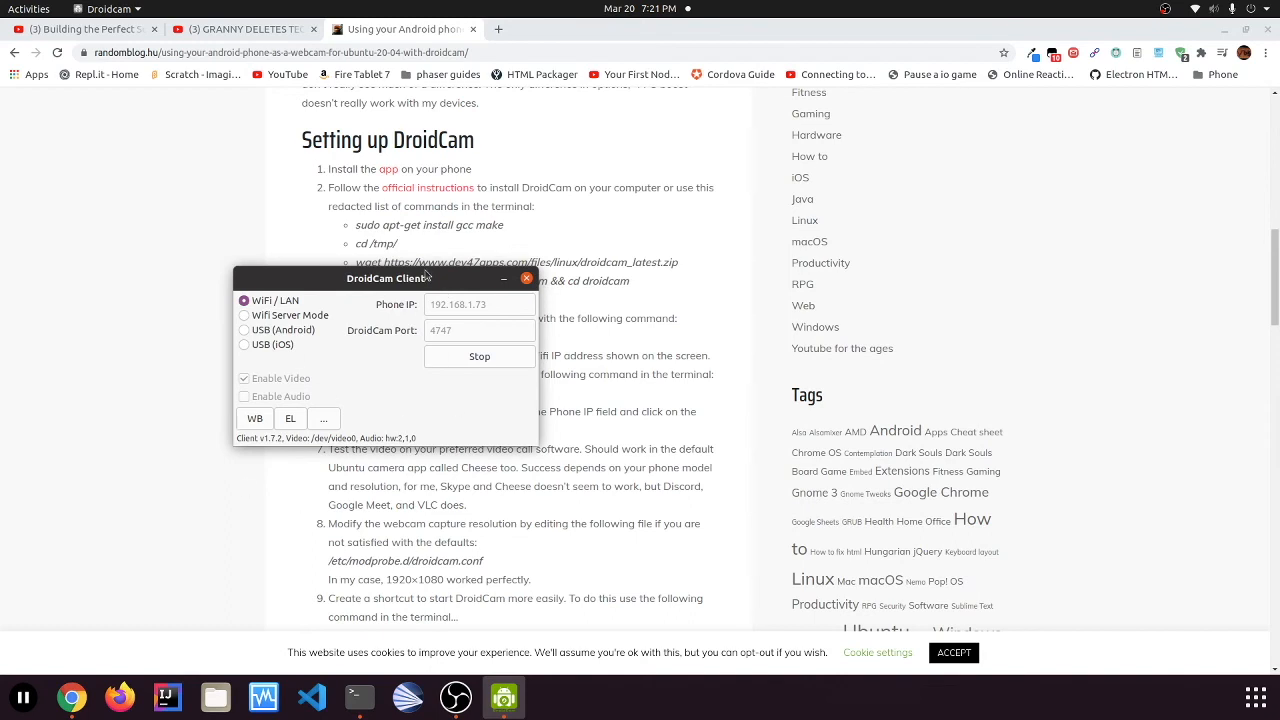
Minimise the DroidCam Client window while it keeps streaming
{"action": "left_click", "coordinate": [526, 278]}
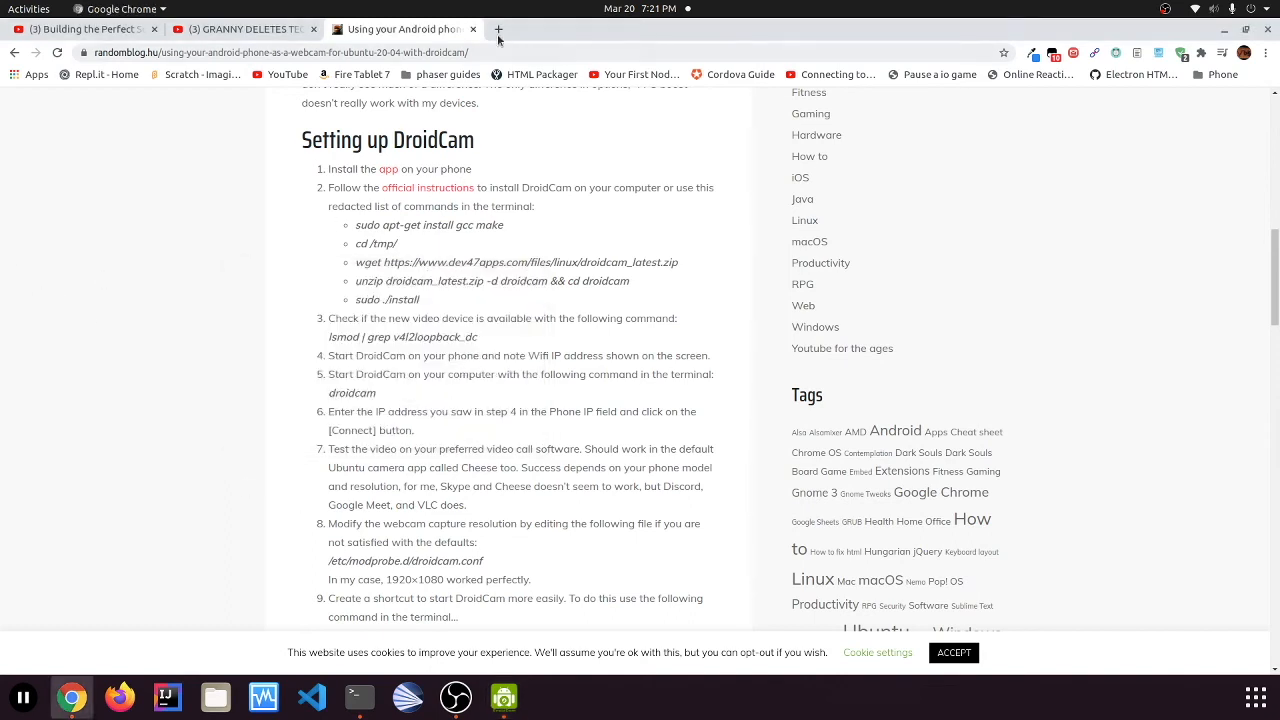
Start a Google Meet meeting in a new tab, check the phone feed, leave, close DroidCam Client
{"action": "left_click", "coordinate": [498, 28]}
{"action": "type", "text": "meet.google.com"}
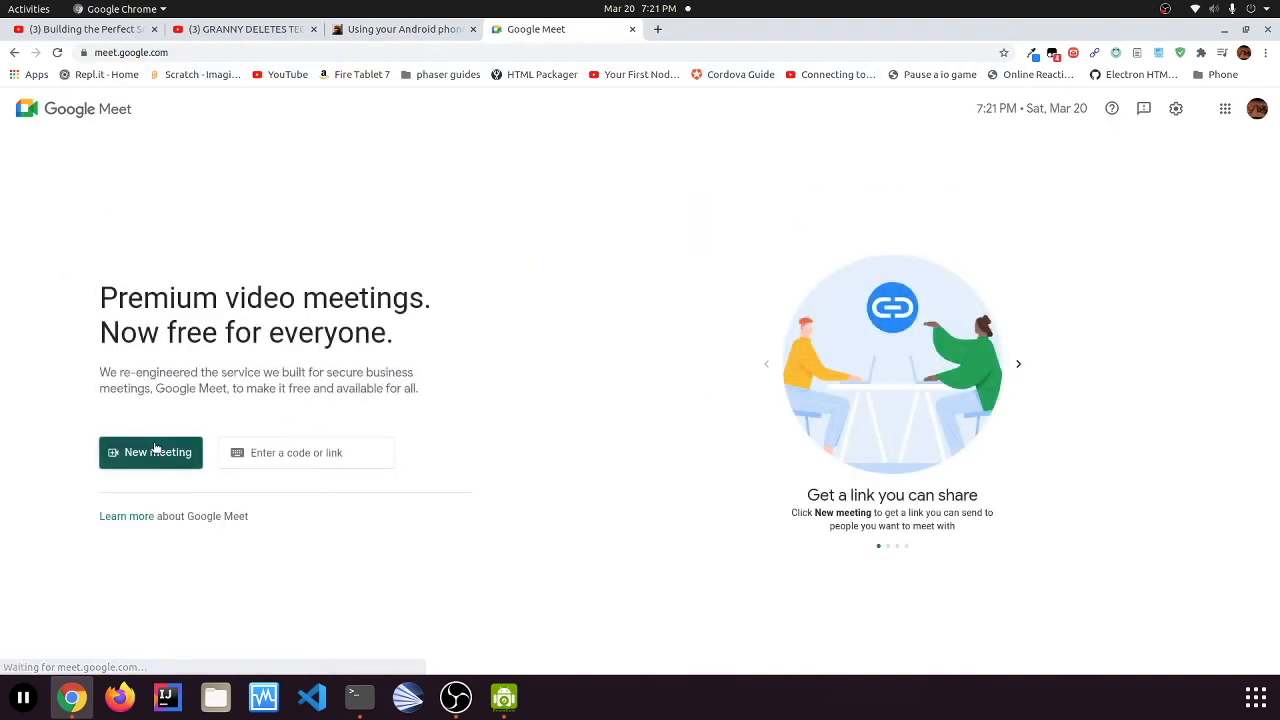
{"action": "left_click", "coordinate": [150, 452]}
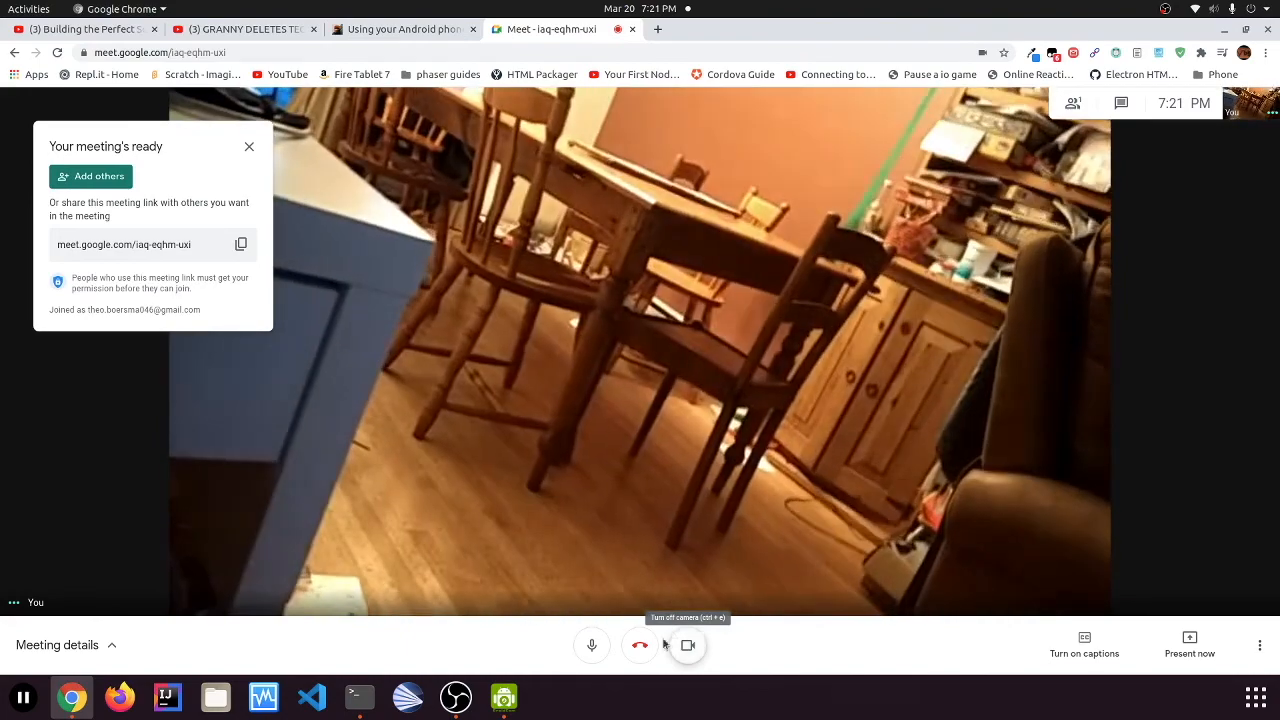
{"action": "left_click", "coordinate": [639, 645]}
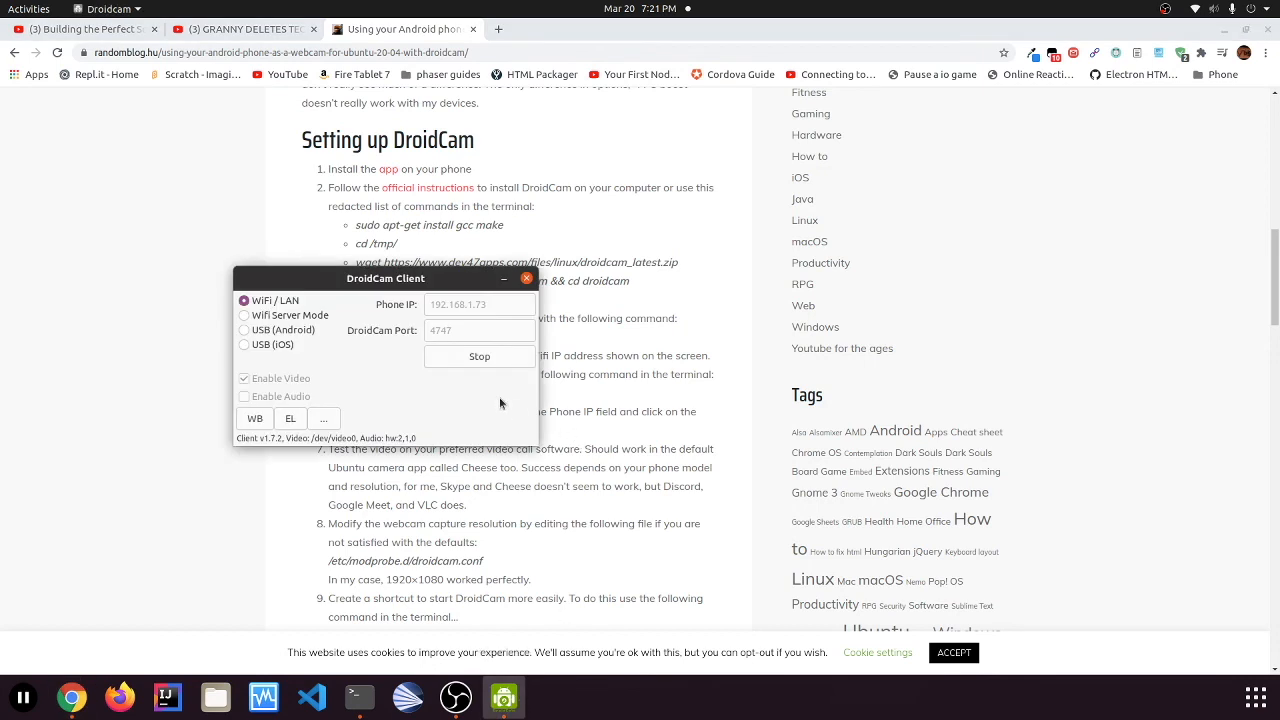
{"action": "left_click", "coordinate": [527, 278]}
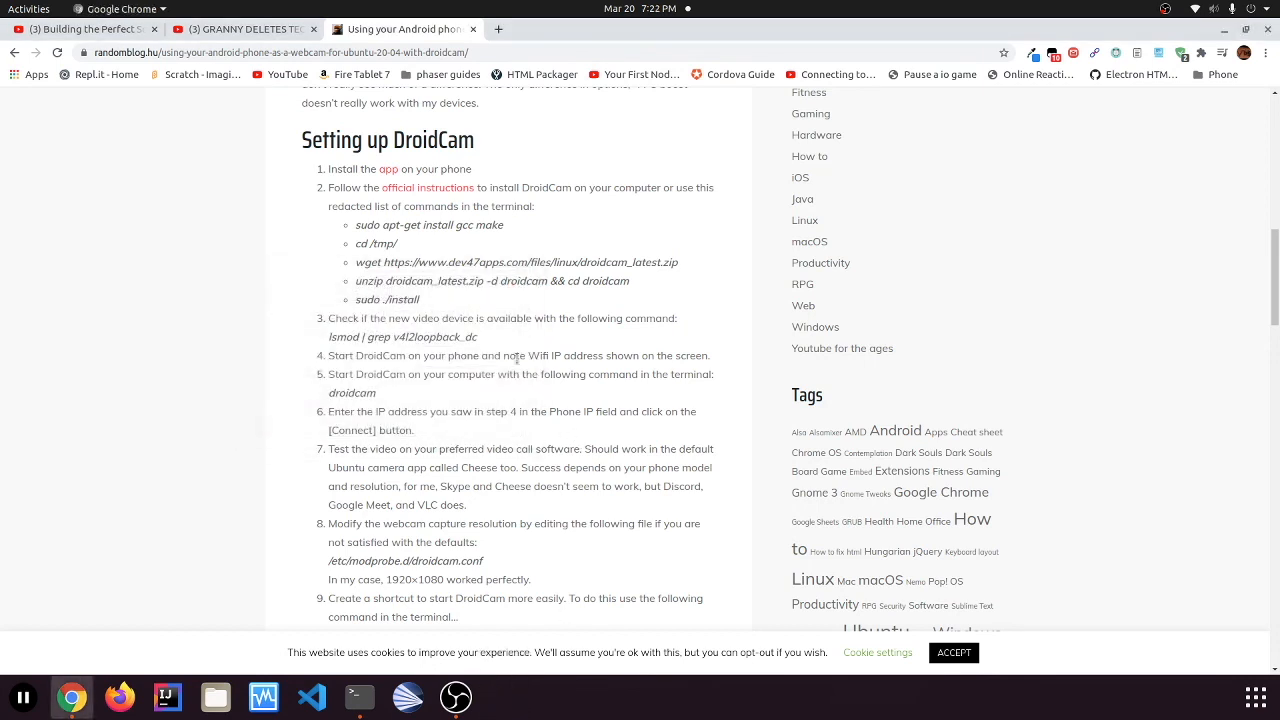